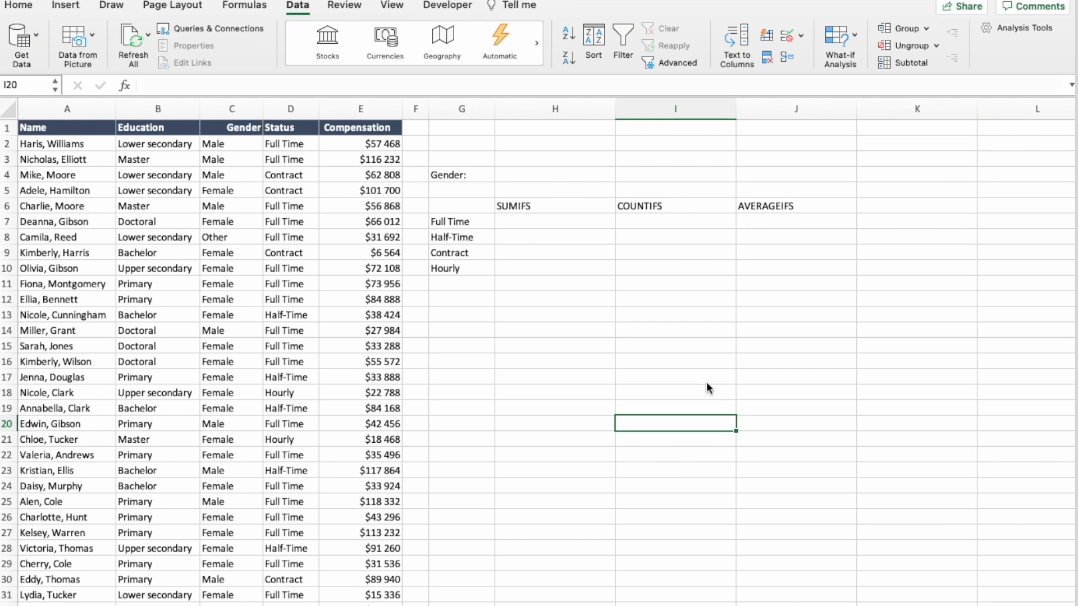
Step: Show the Formulas ribbon and browse function groups such as Maths & Trig and More Functions
click(244, 5)
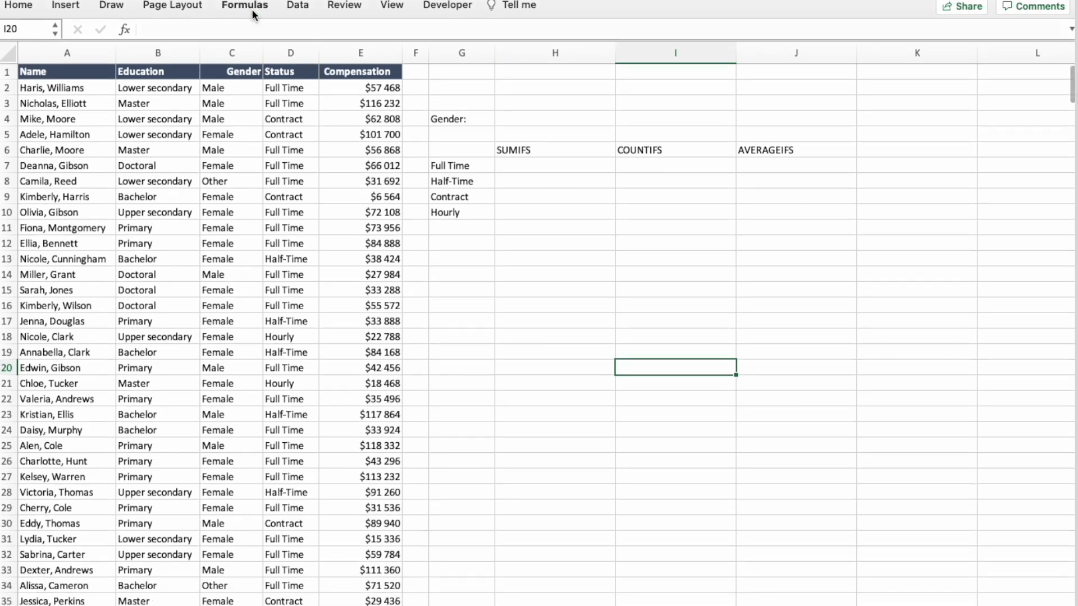
click(244, 6)
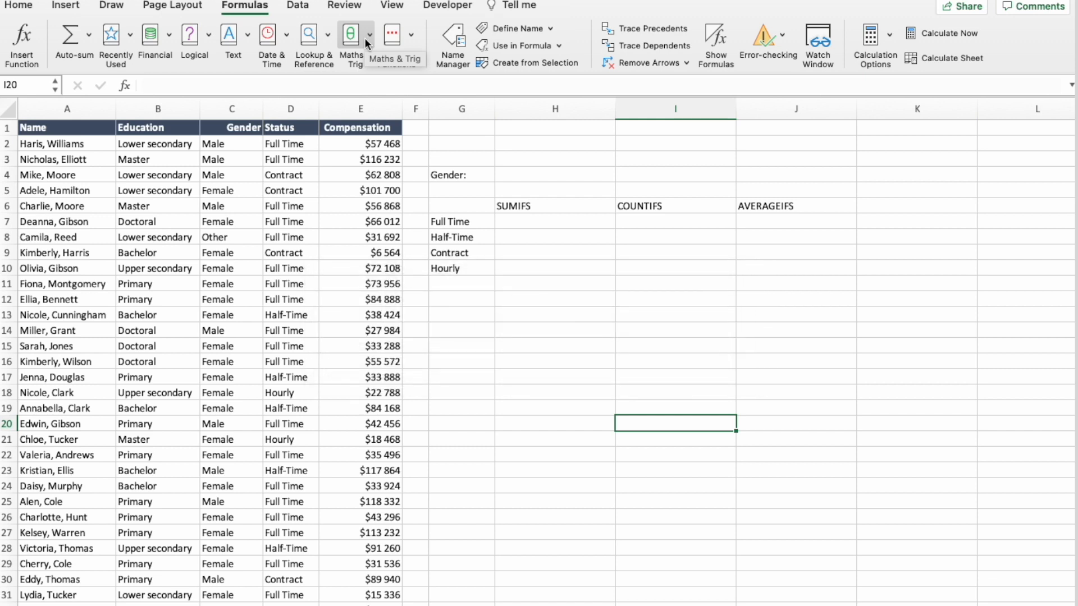
mouse_move(408, 40)
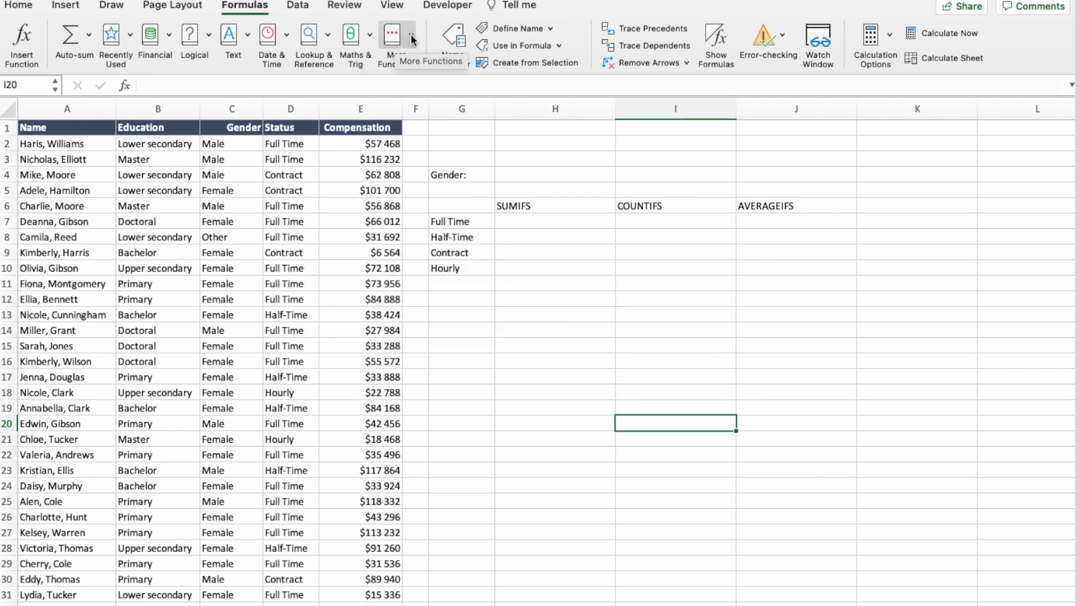
click(393, 35)
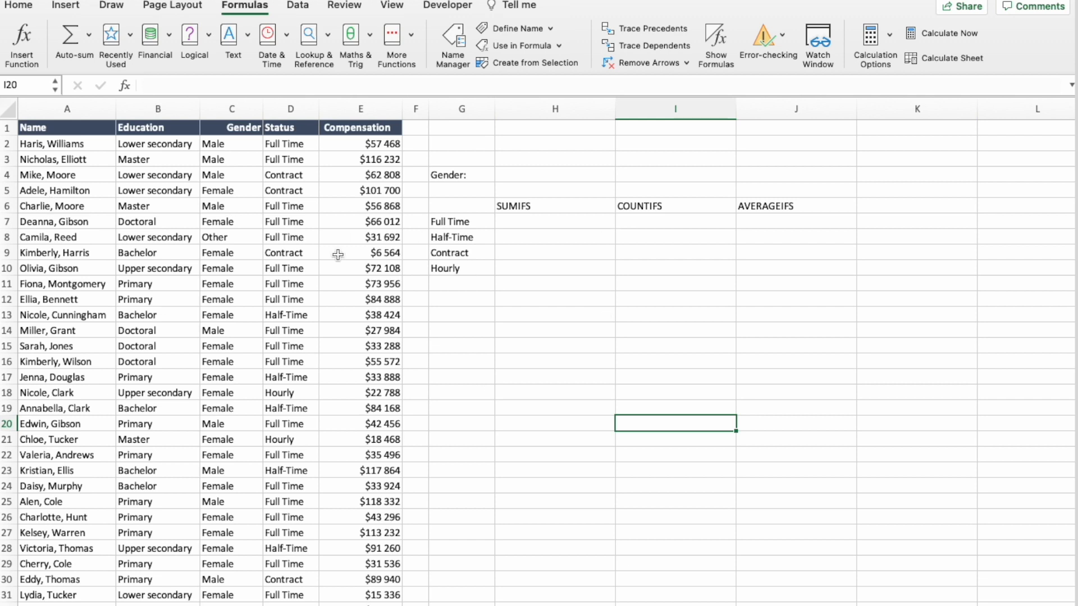
Step: Select the Gender input cell H4 and return to the Data ribbon tools
click(554, 175)
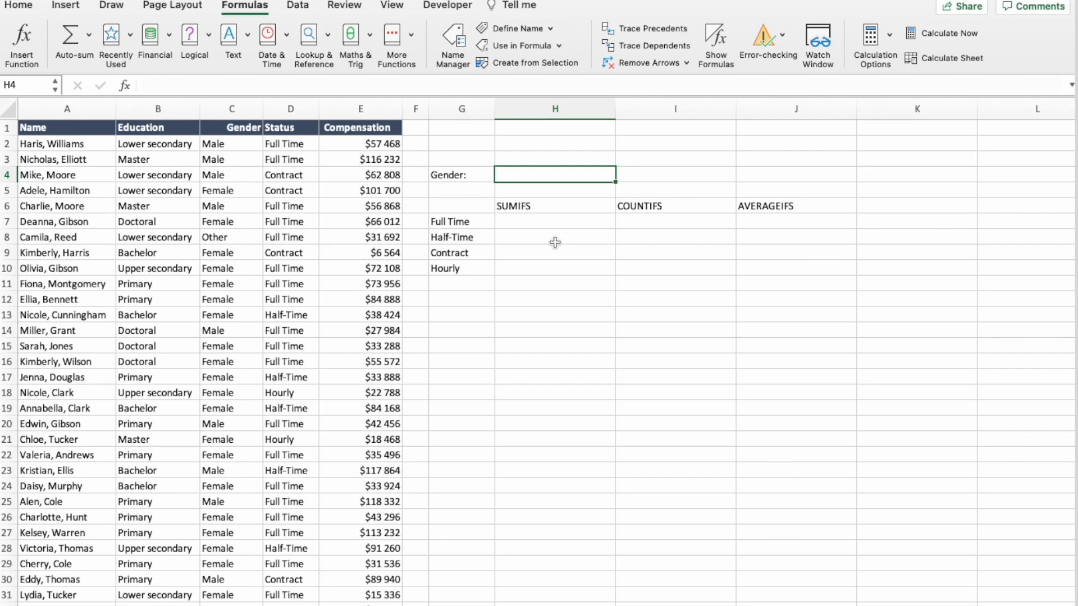
mouse_move(502, 179)
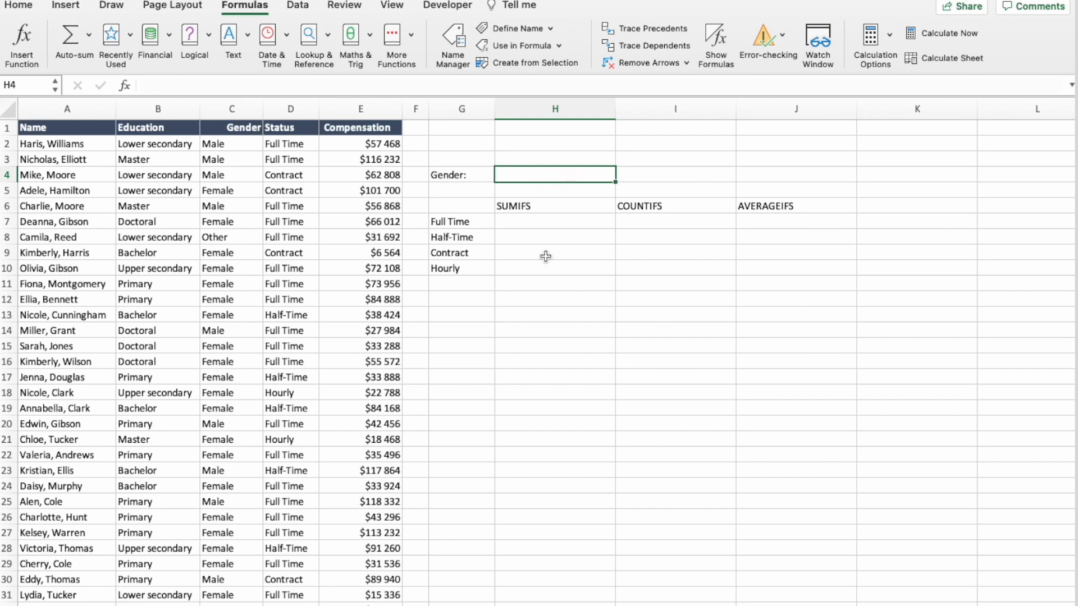
click(297, 6)
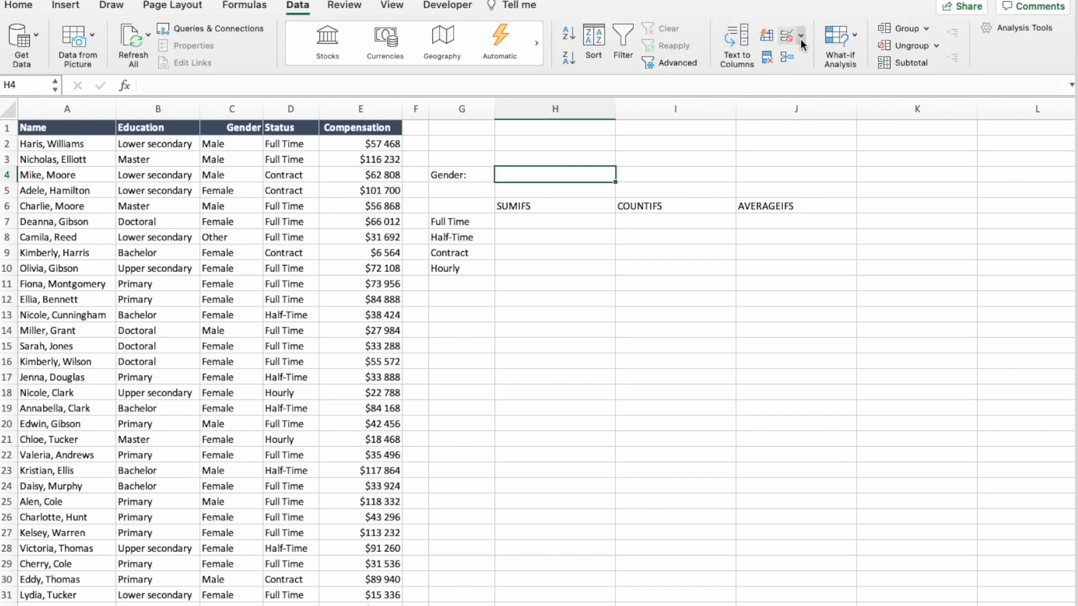
mouse_move(789, 36)
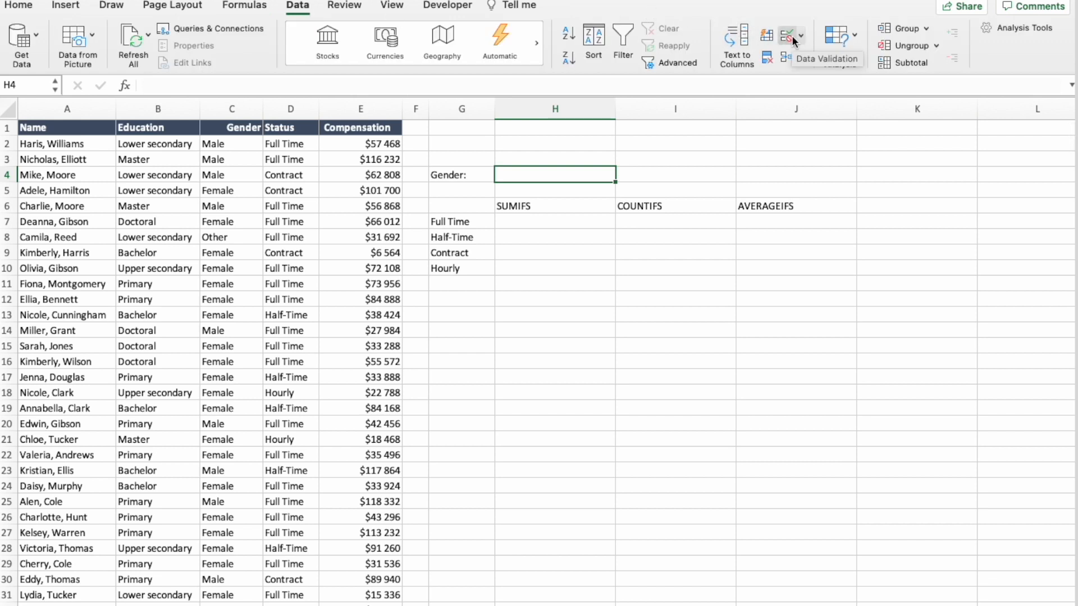
Step: Start a Data Validation list rule on H4 with source =$C$6:$C$8
click(786, 34)
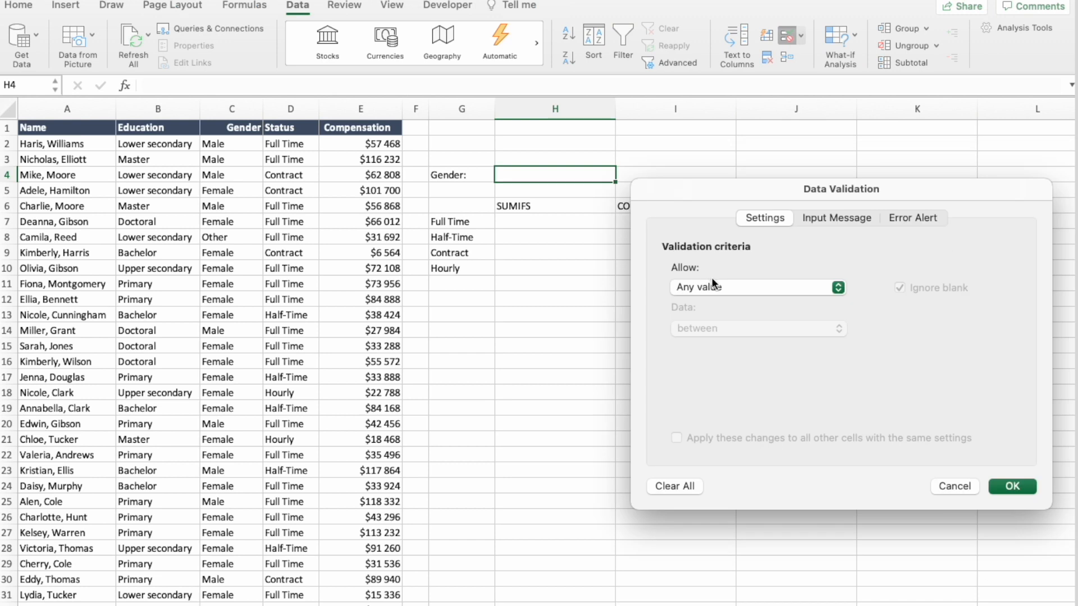
click(757, 287)
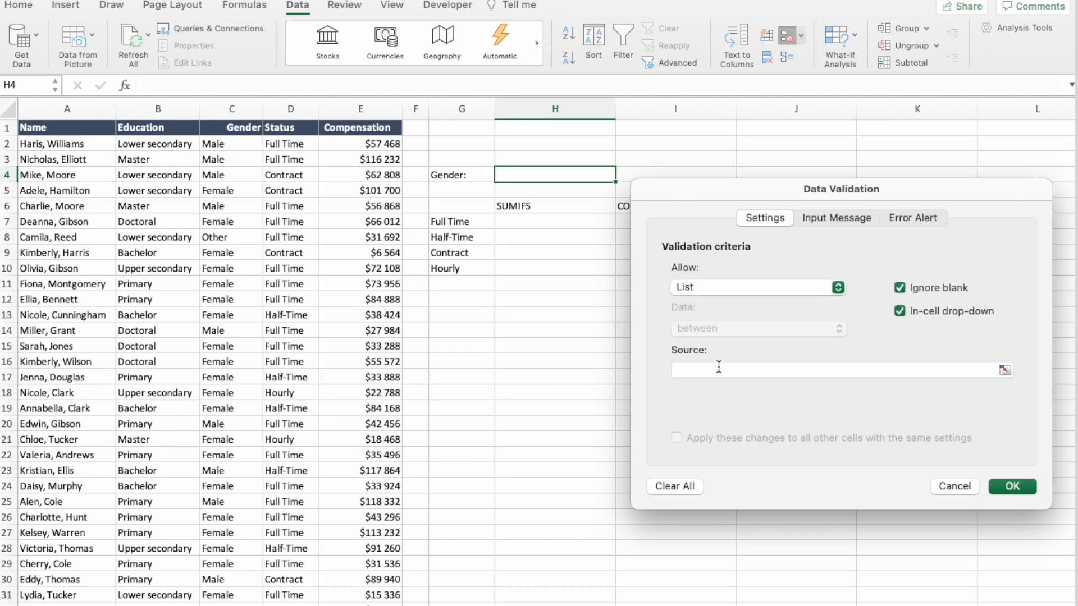
mouse_move(963, 400)
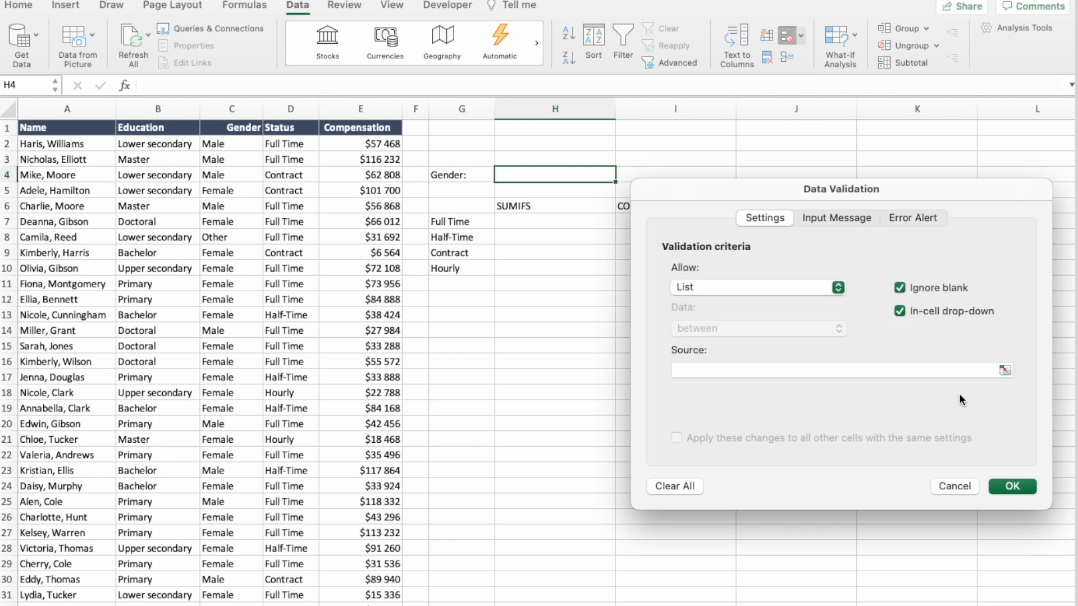
mouse_move(774, 605)
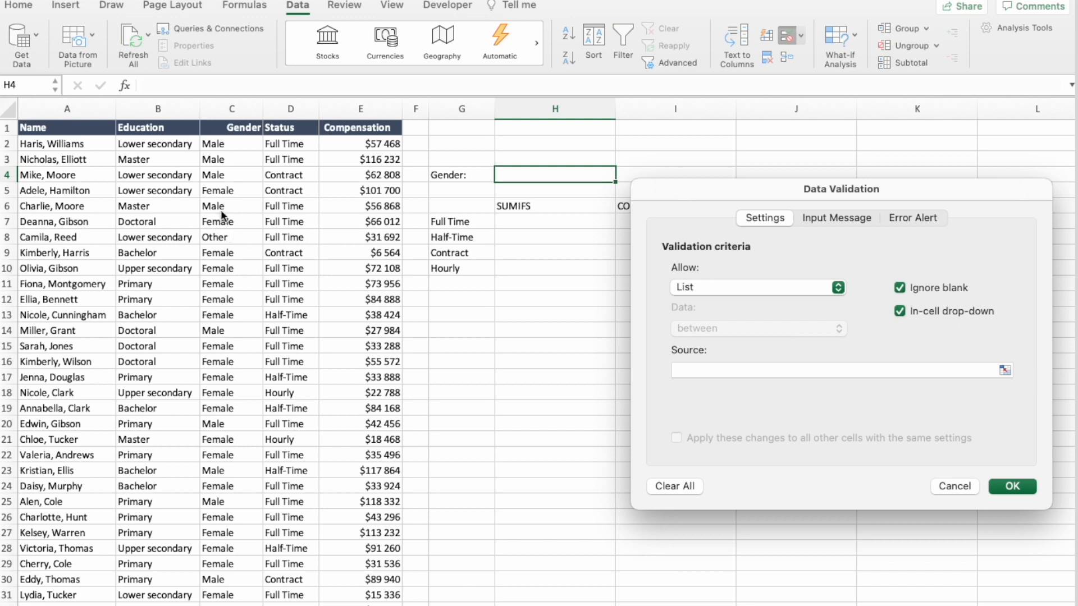
mouse_move(238, 241)
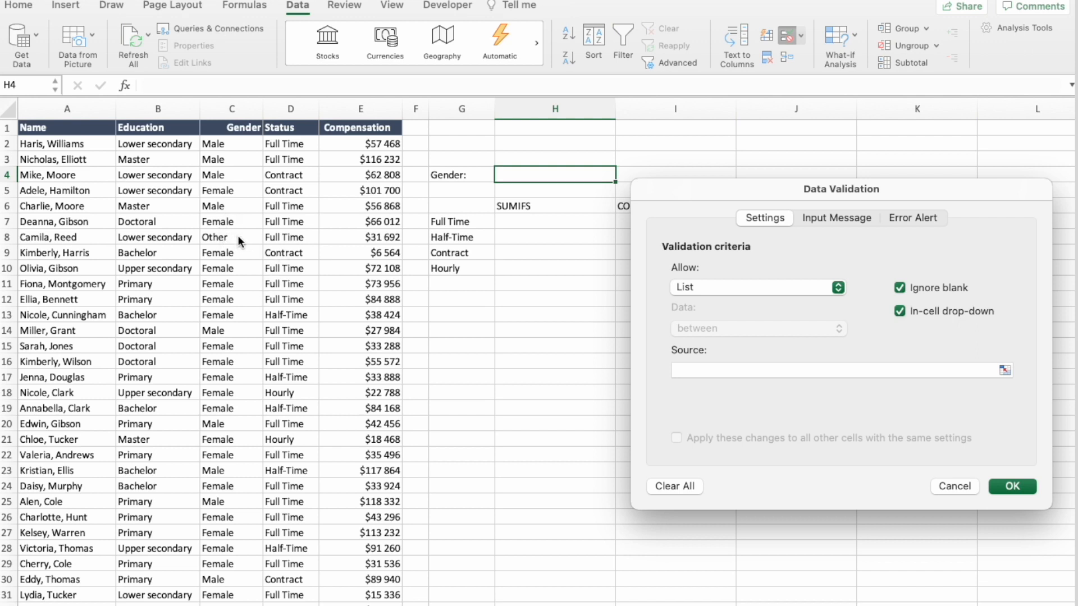
text(=$C$6:$C$8)
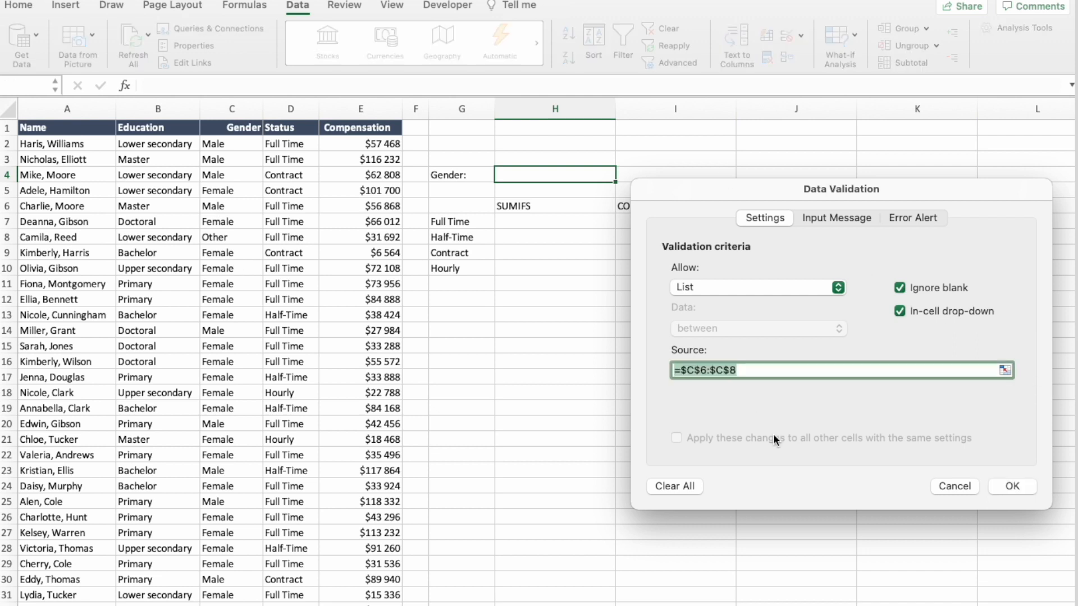
mouse_move(942, 468)
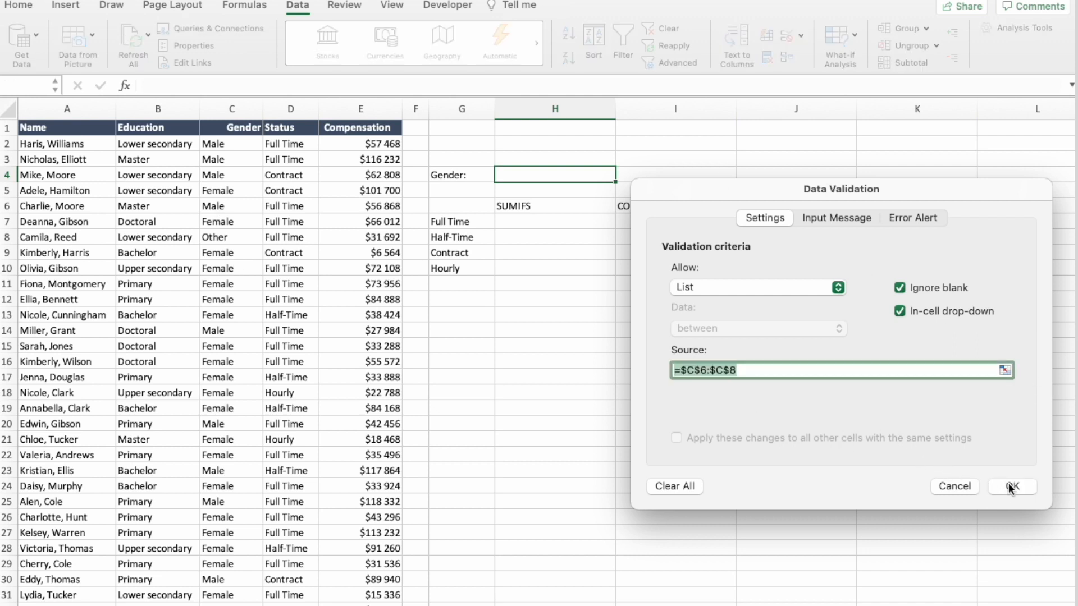
Step: Confirm the Male/Female/Other dropdown on H4 and choose Female
click(1010, 486)
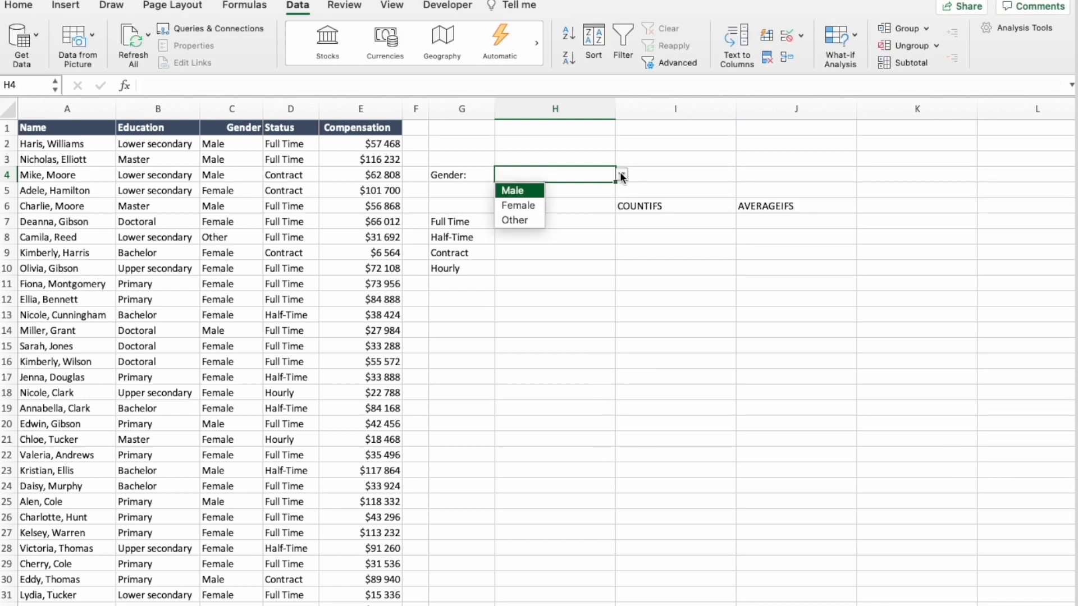
mouse_move(521, 198)
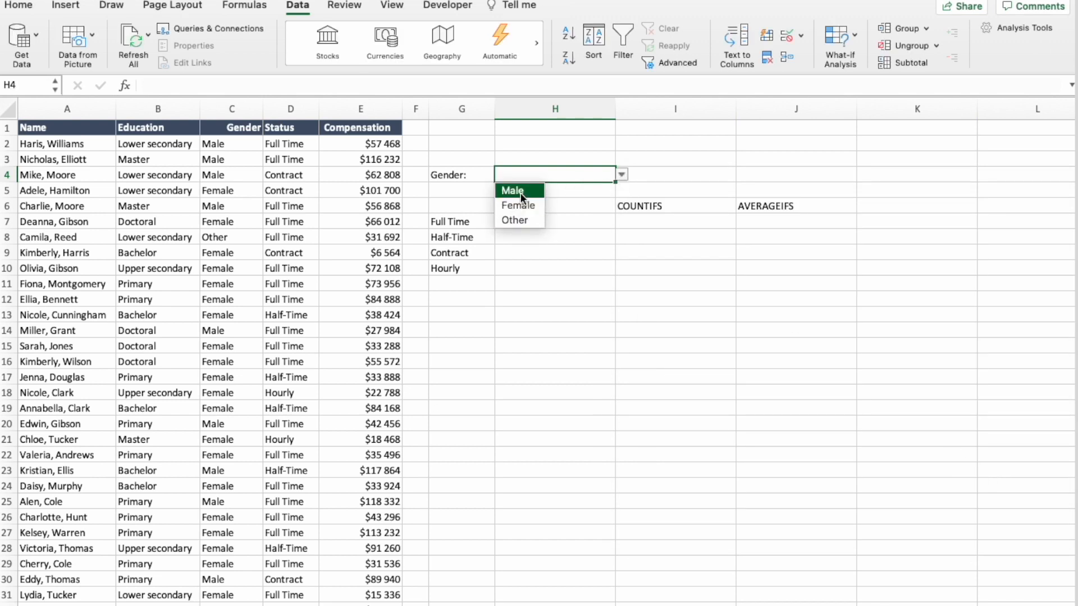
mouse_move(519, 204)
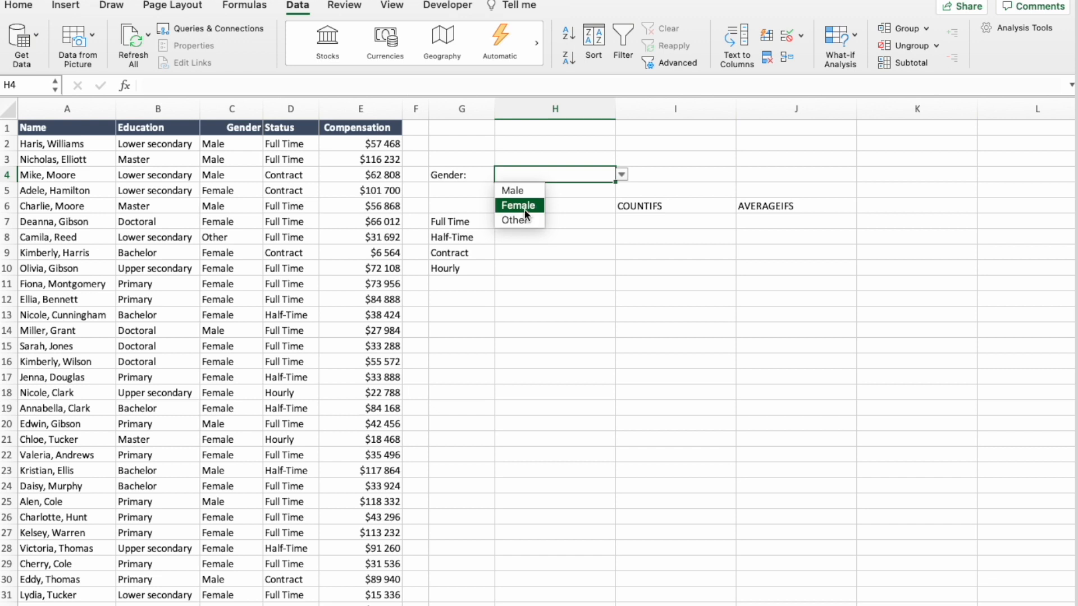
click(519, 206)
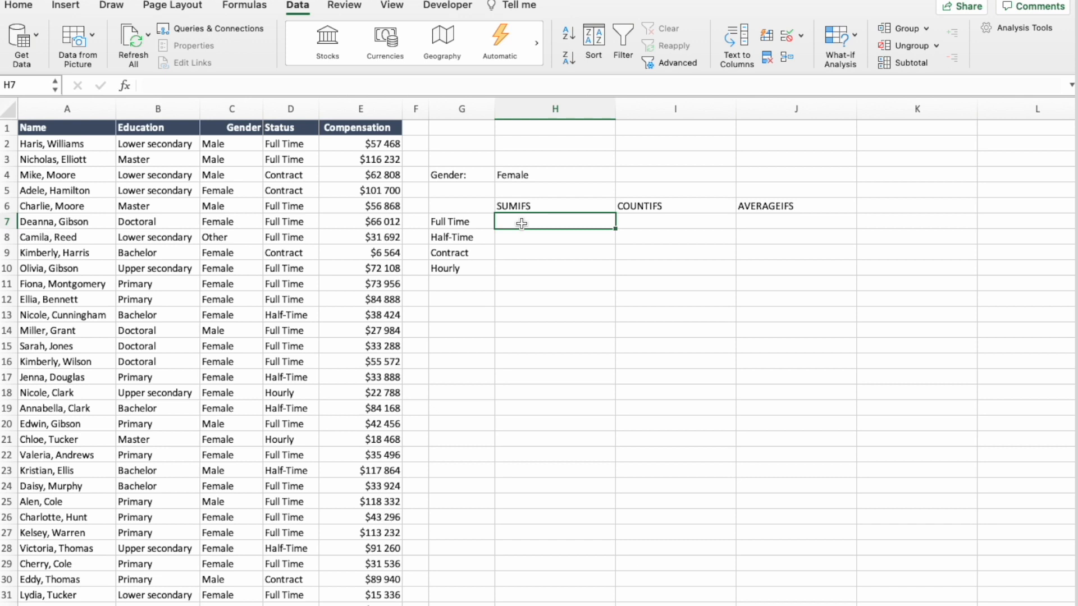
Step: Enter =SUMIFS(E:E,D:D,G7,C:C,$H$4) in H7 to total Full Time compensation for the chosen gender
text(=)
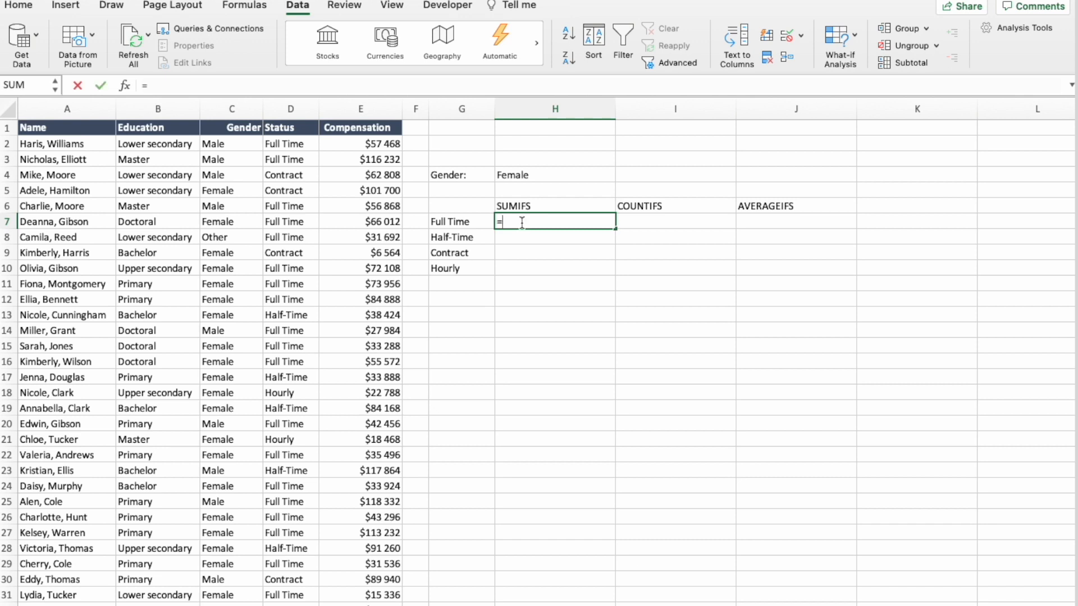
text(sumif)
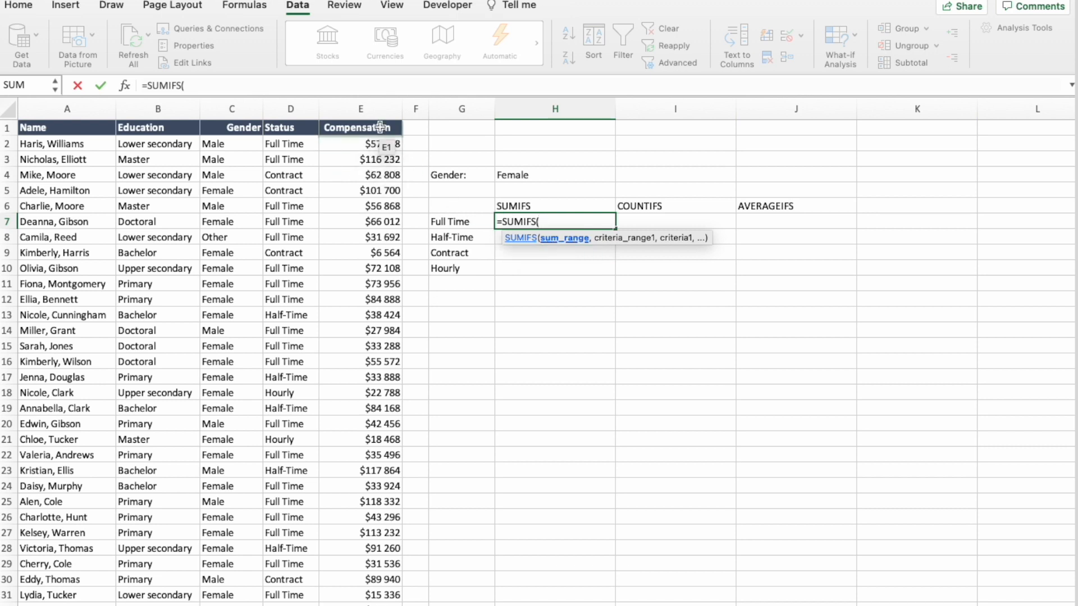
click(360, 109)
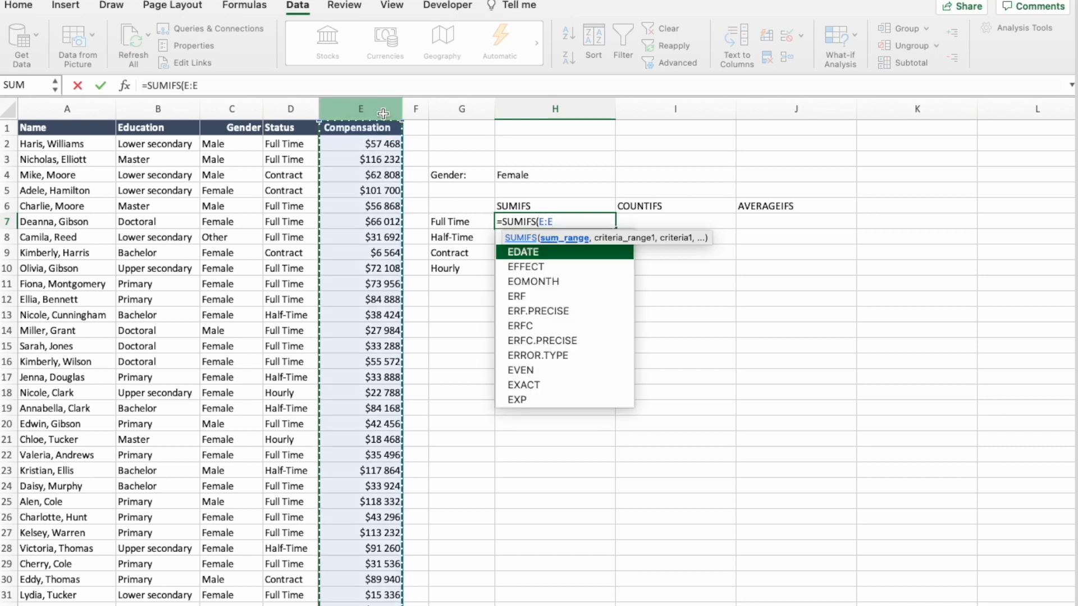
text(,)
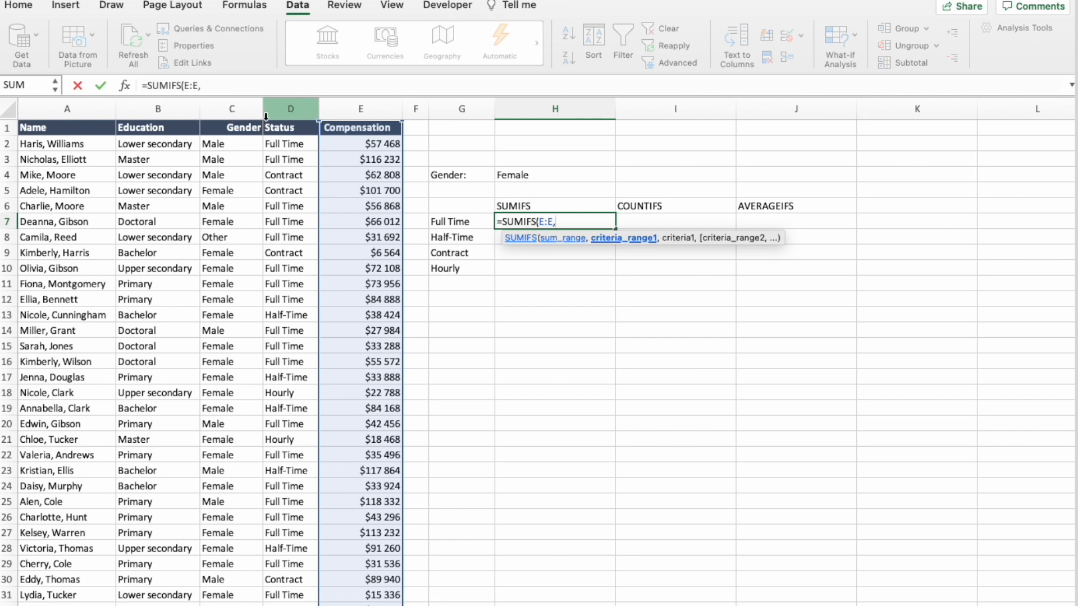
click(290, 109)
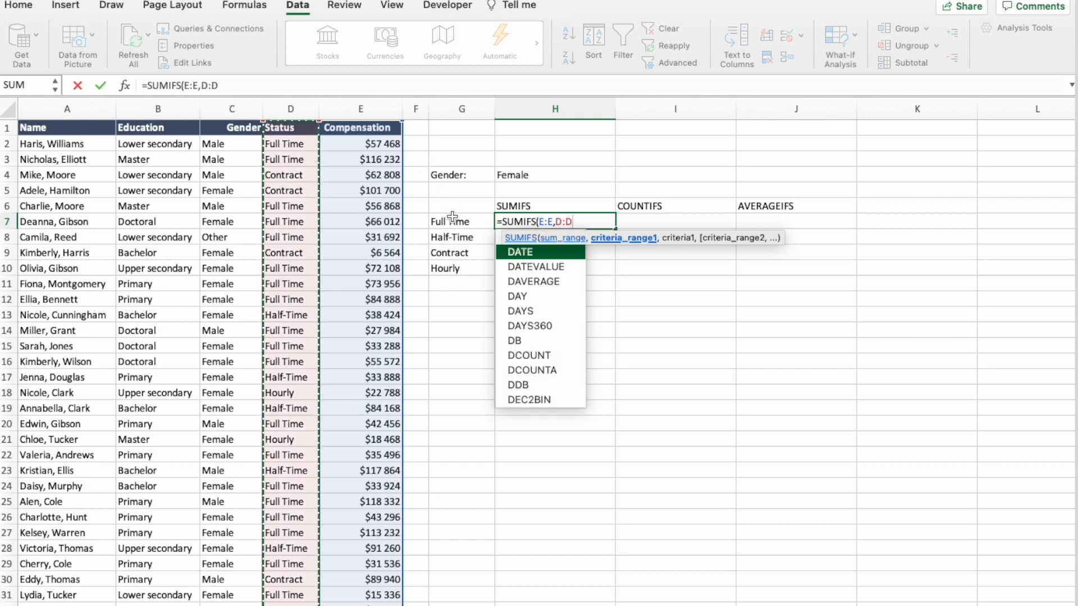
text(,)
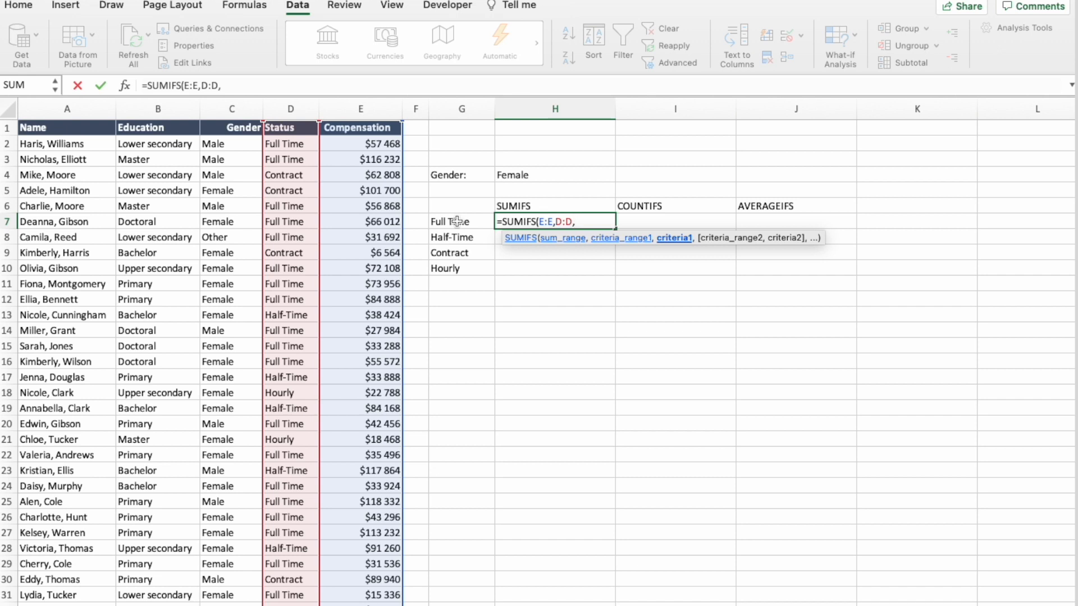
click(462, 221)
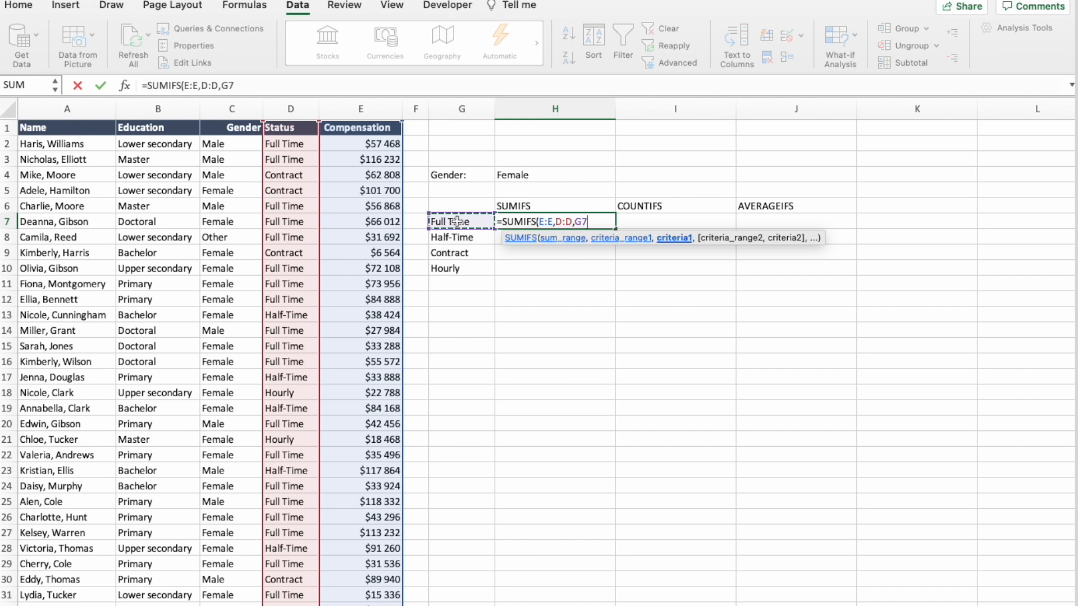
text(,)
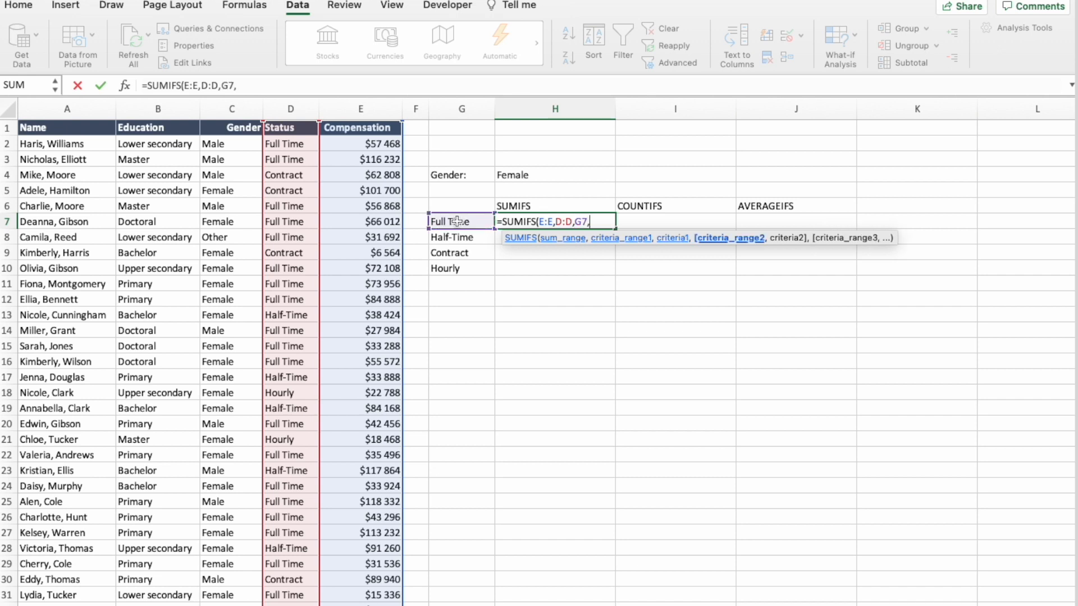
click(231, 109)
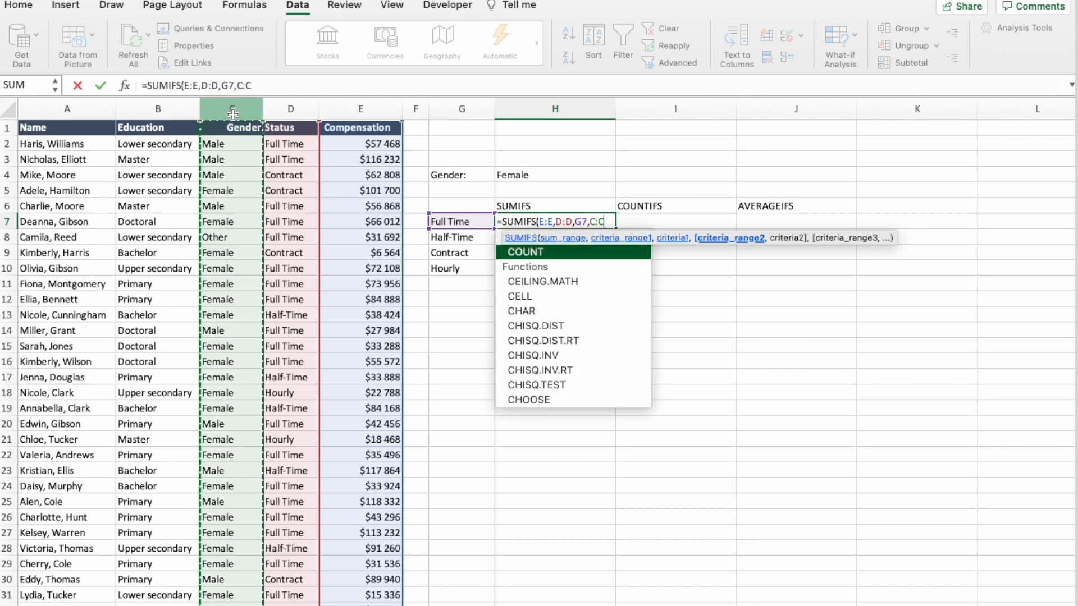
text(,)
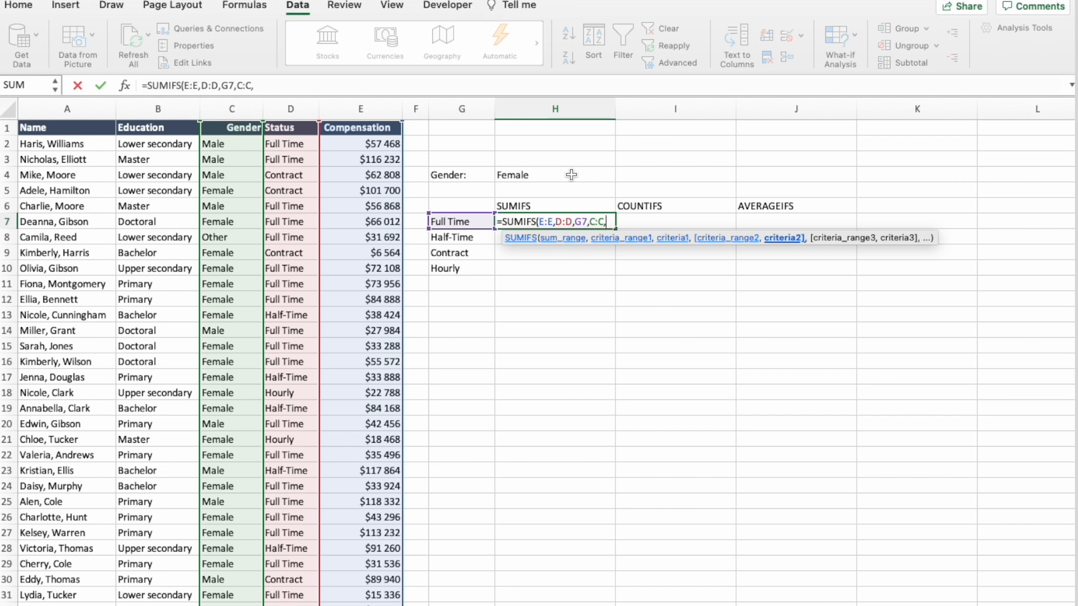
click(555, 174)
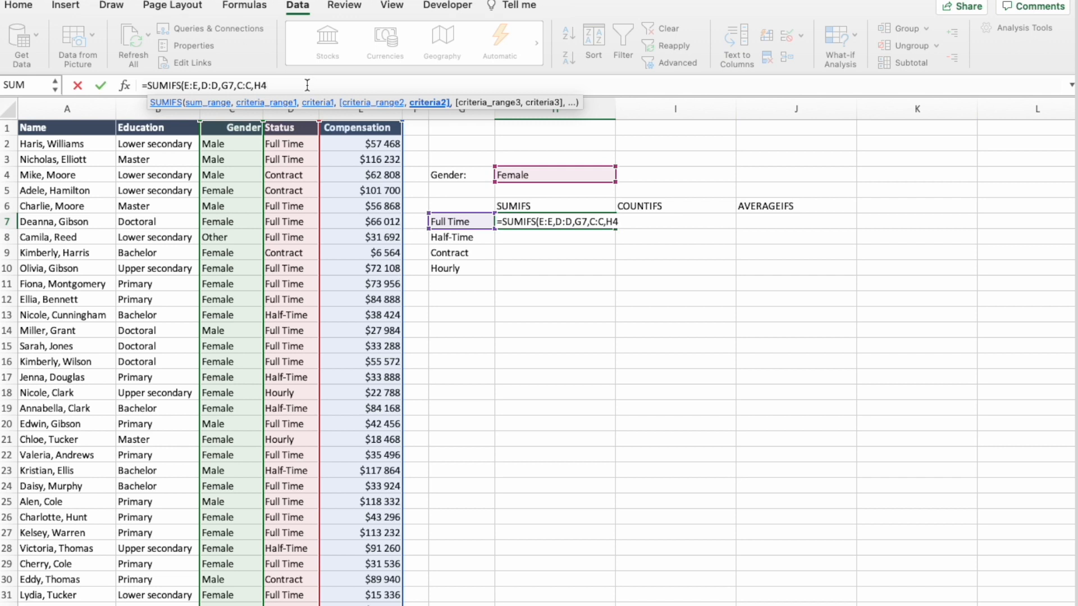
key(f4)
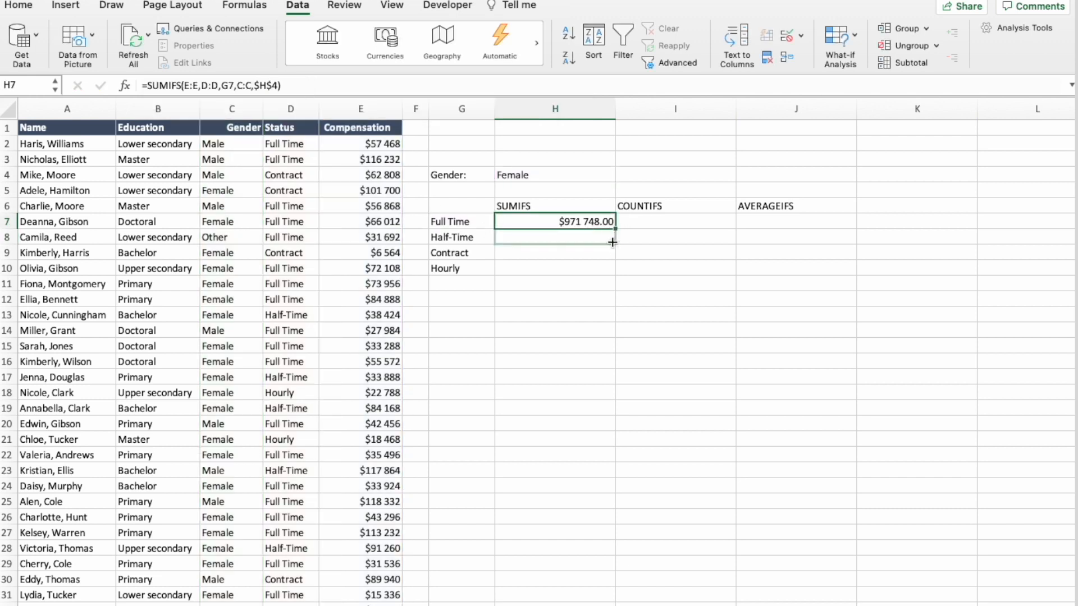
Step: Fill the SUMIFS formula down through Hourly and switch the gender to Male to test it
drag(611, 242, 611, 274)
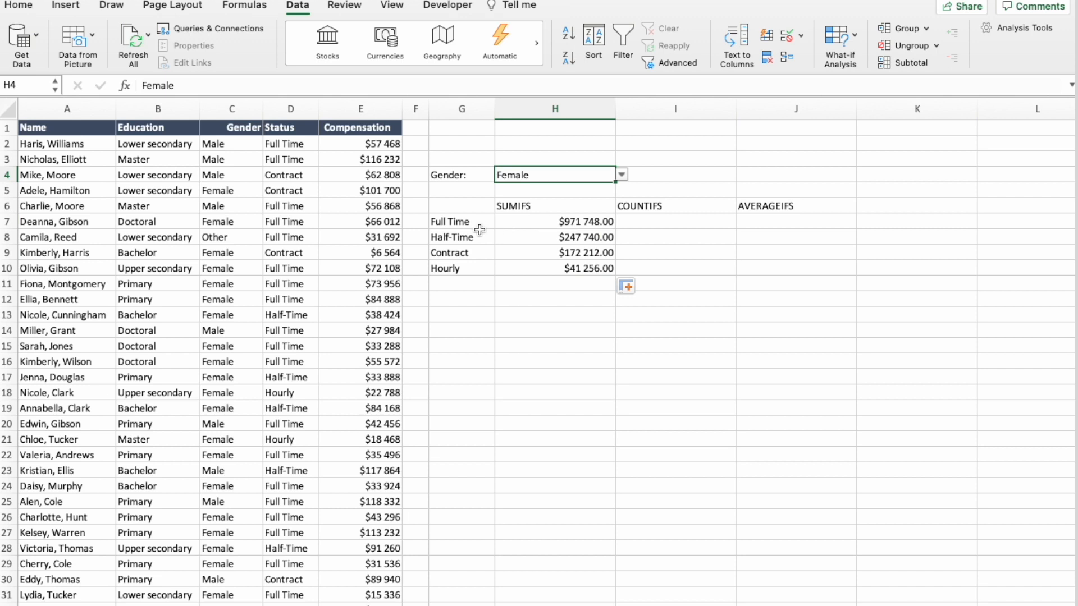
mouse_move(548, 225)
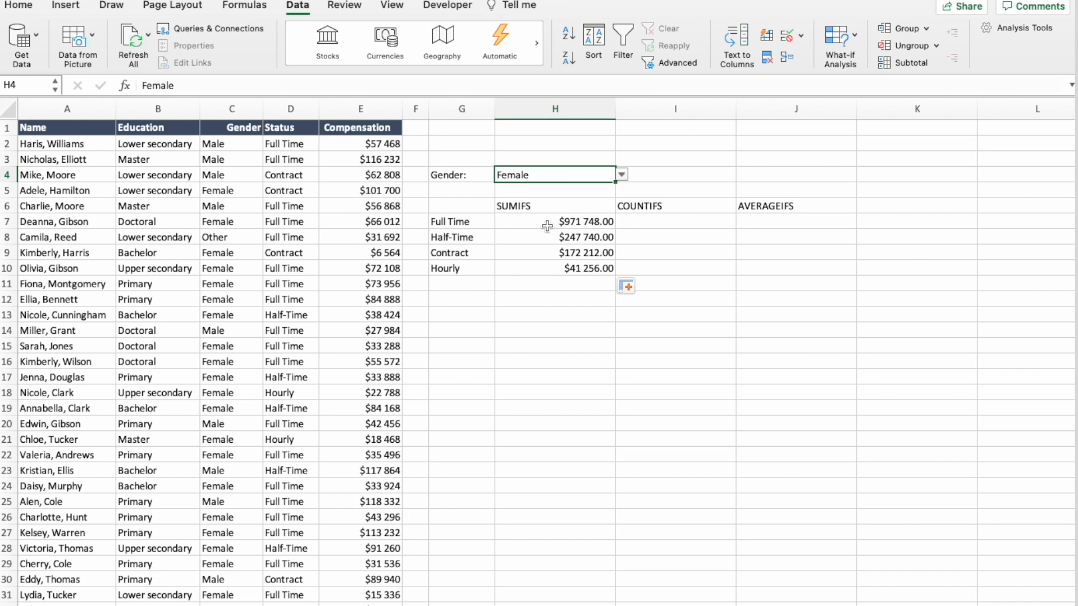
mouse_move(587, 215)
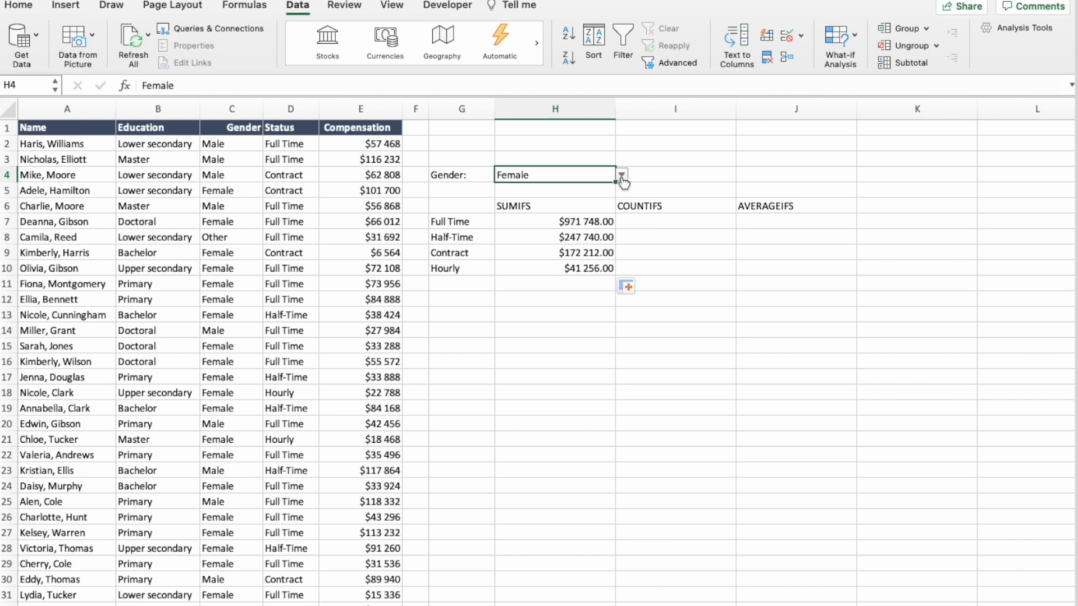
click(555, 191)
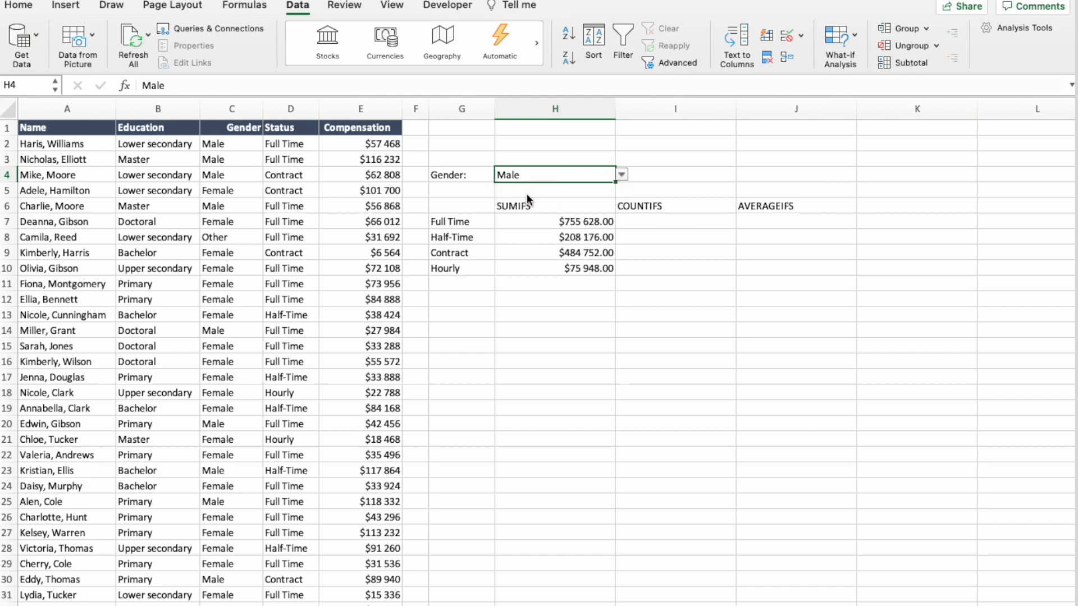
click(620, 174)
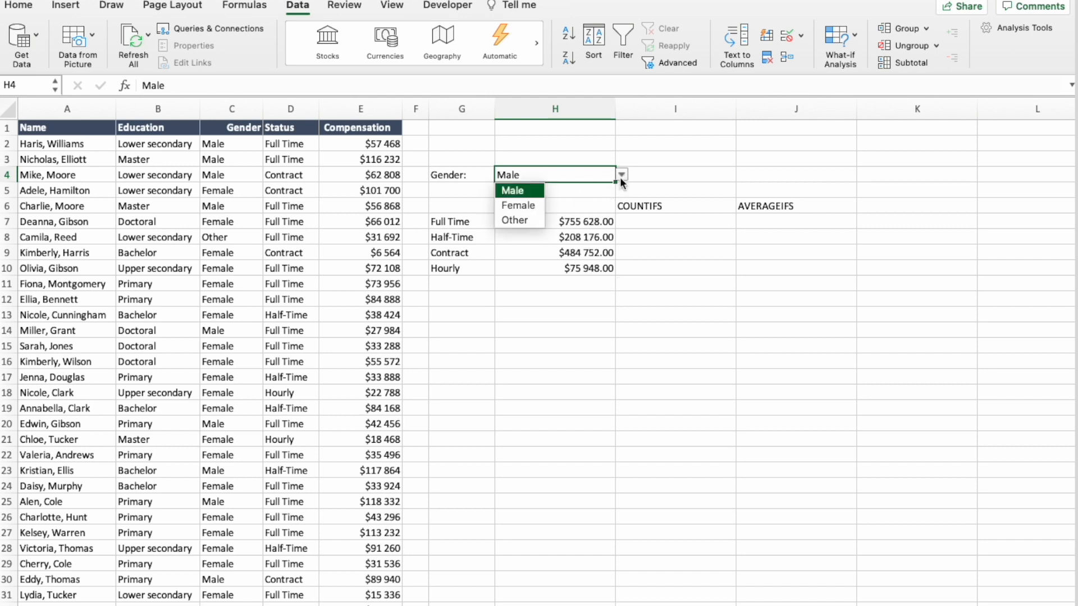
Step: Switch the gender back to Female and select I7 for the count formula
click(515, 220)
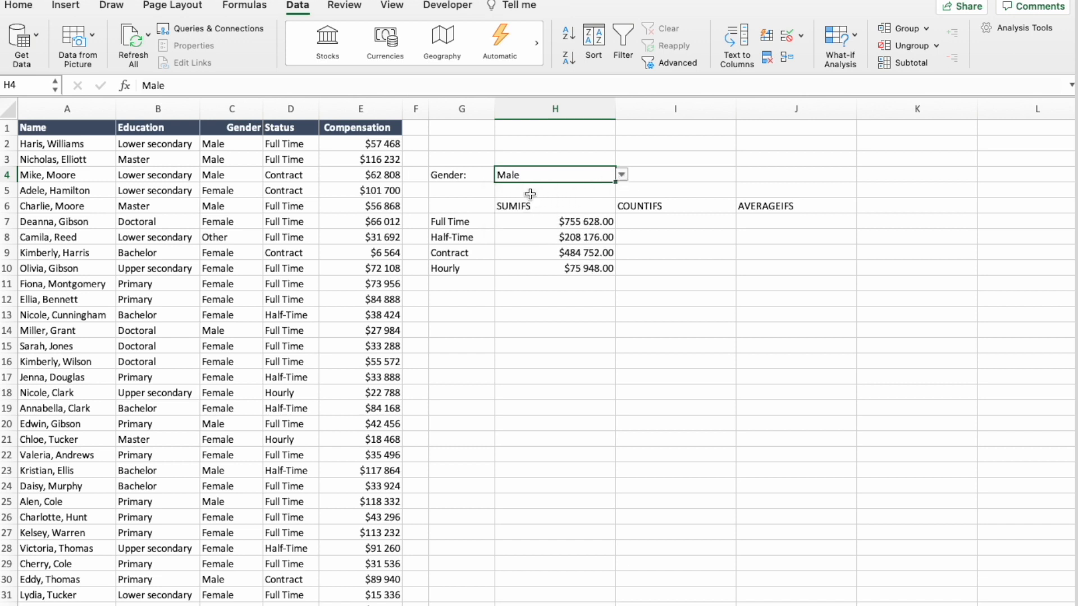
click(618, 174)
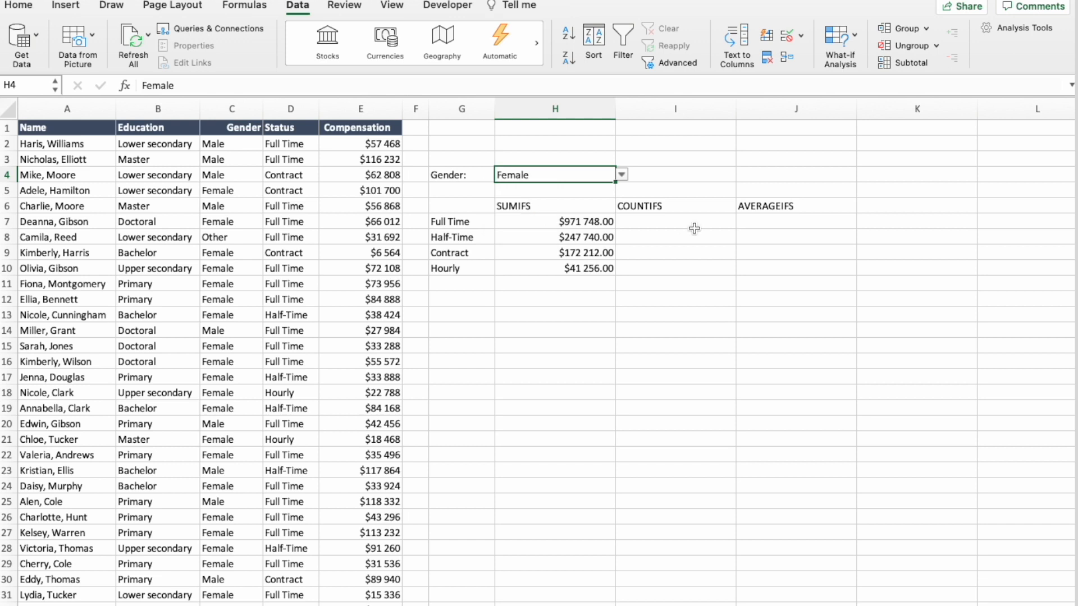
click(675, 221)
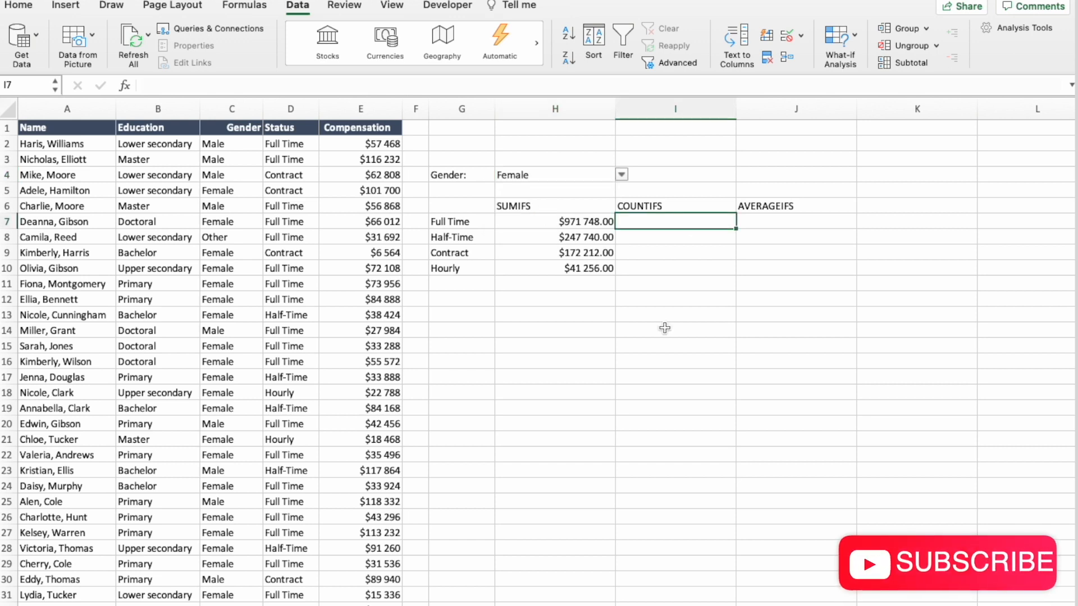
Step: Enter =COUNTIFS(D:D,G7,C:C,$H$4) in I7 and fill it down to I10, giving 18, 4, 4 and 2
text(=counti)
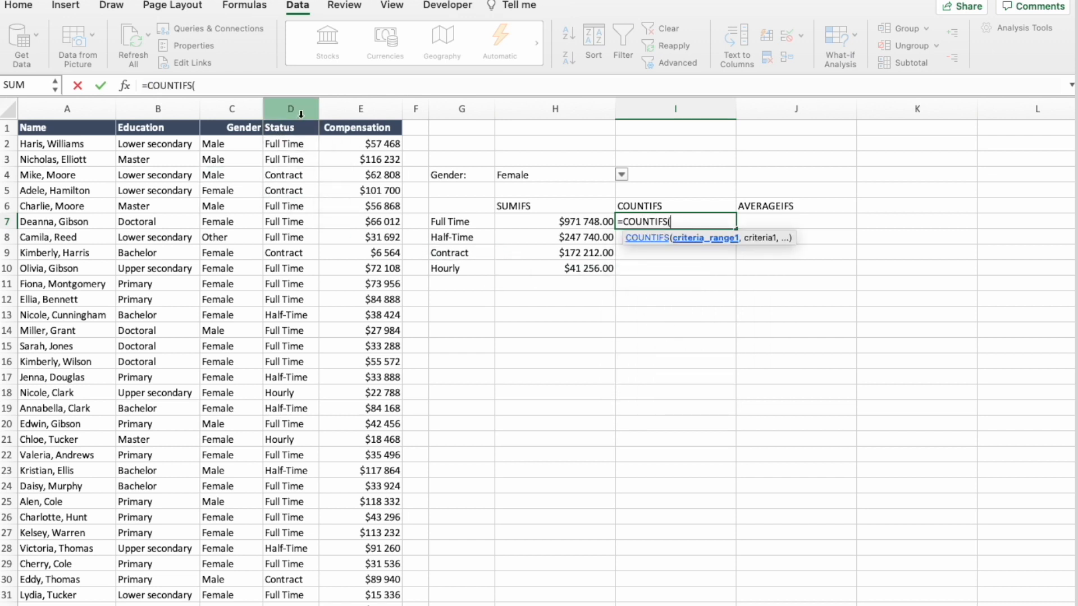
click(290, 109)
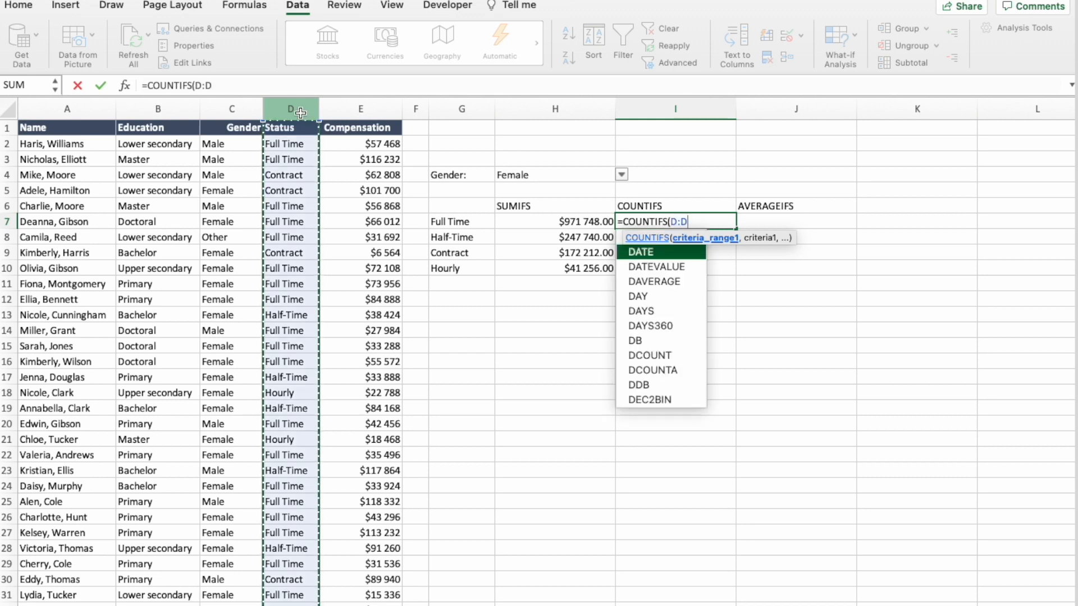
click(461, 221)
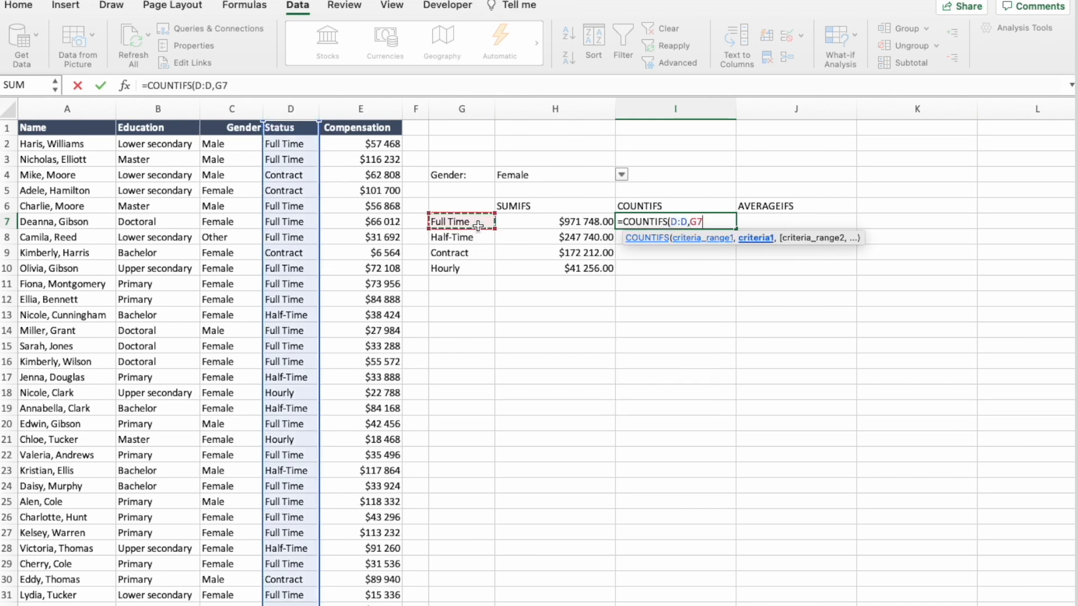
text(,)
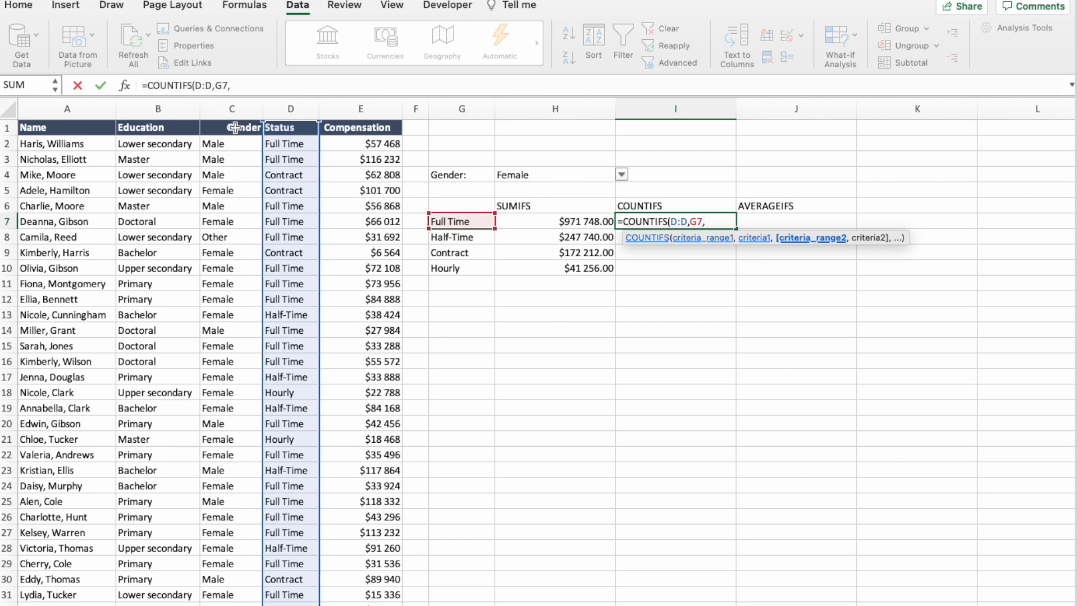
click(231, 127)
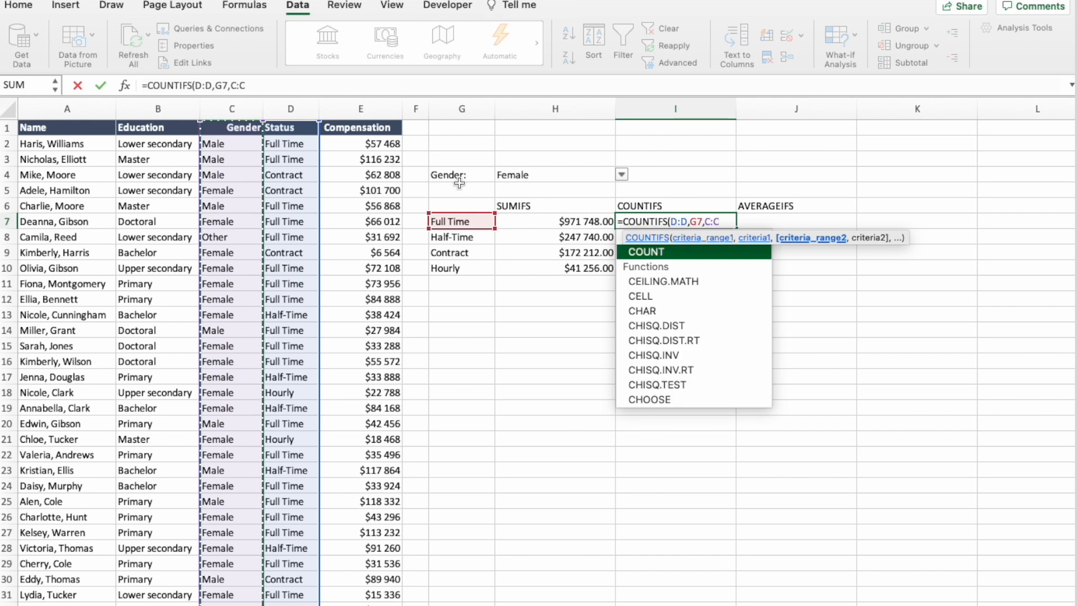
click(554, 176)
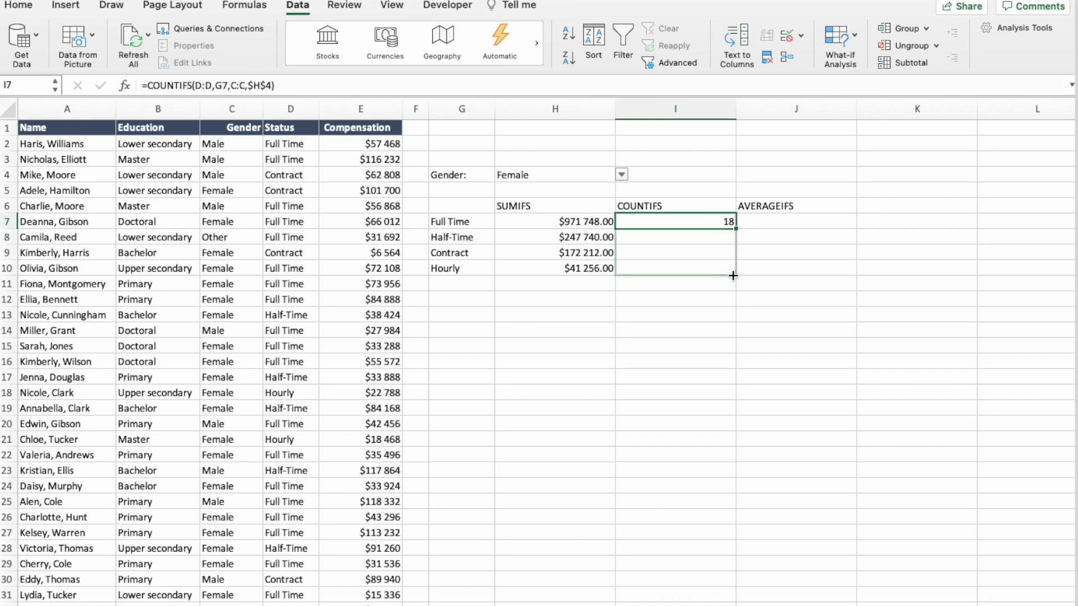
drag(732, 221, 732, 269)
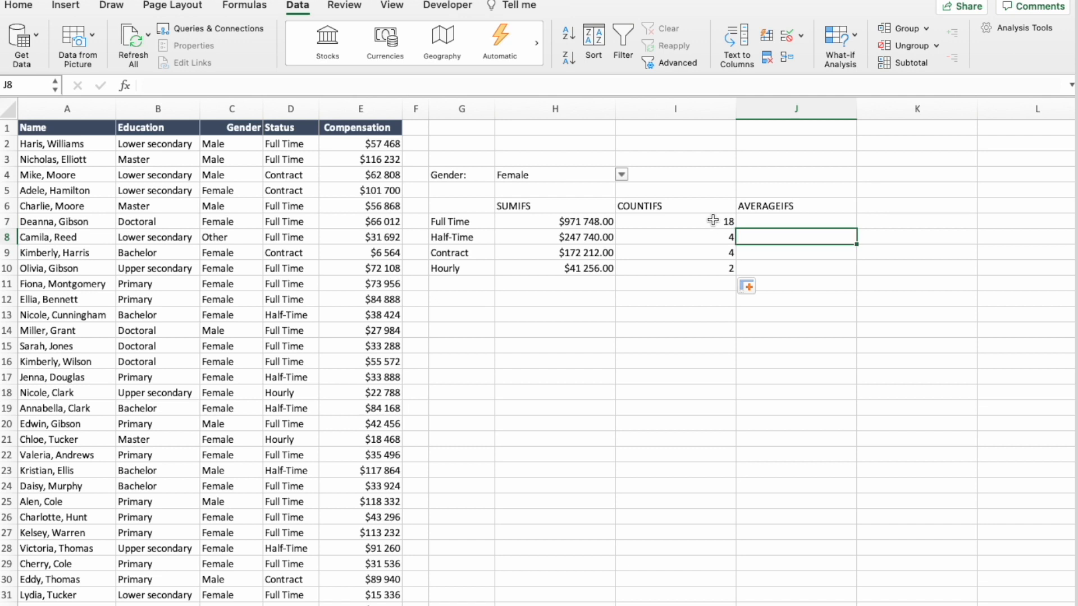
click(675, 221)
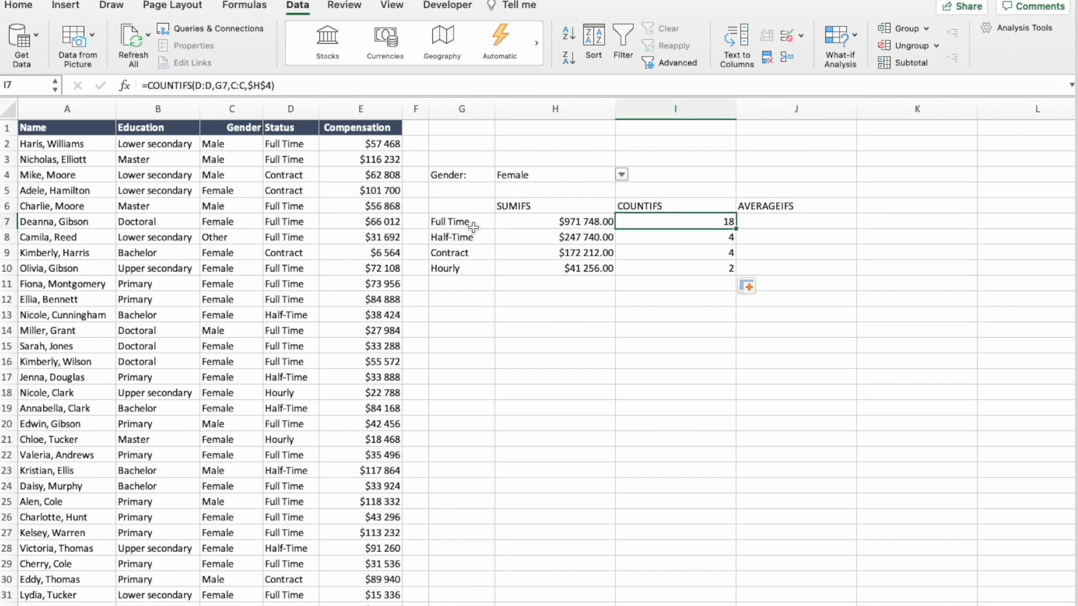
mouse_move(485, 244)
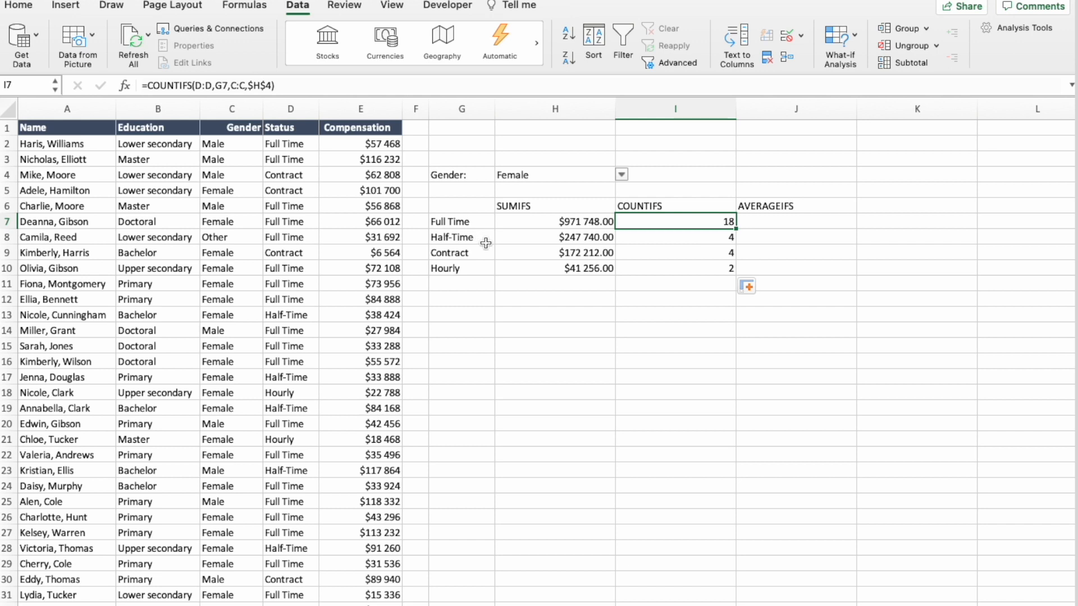
mouse_move(630, 249)
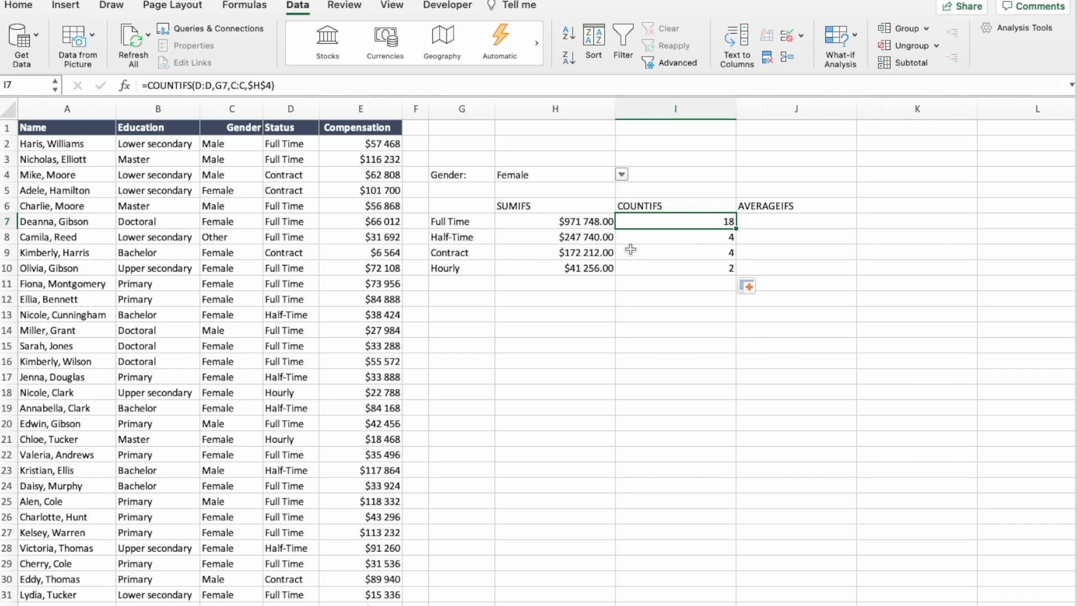
mouse_move(589, 178)
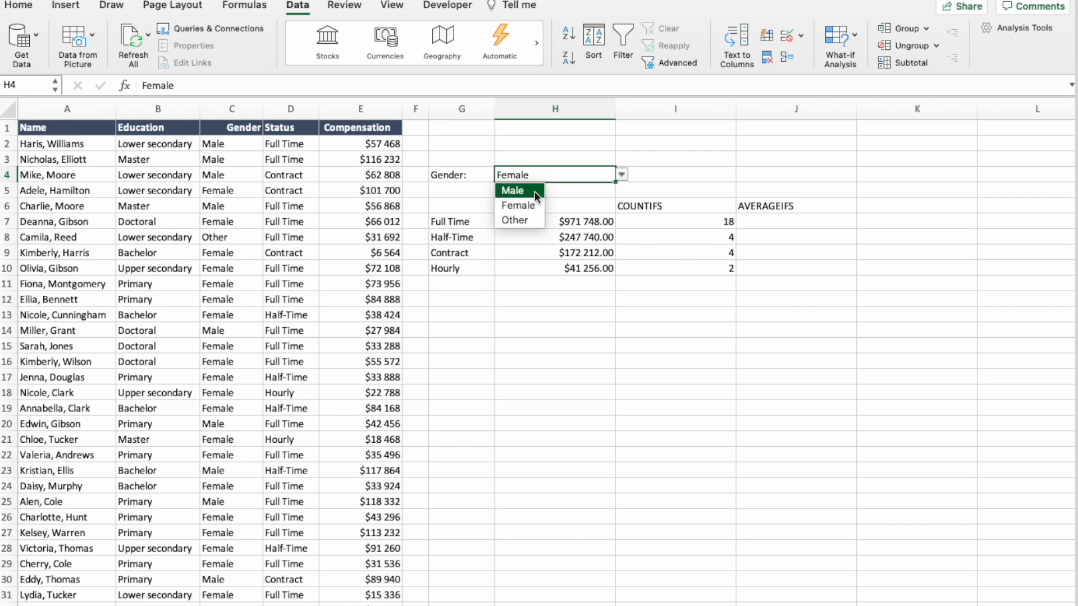
click(512, 191)
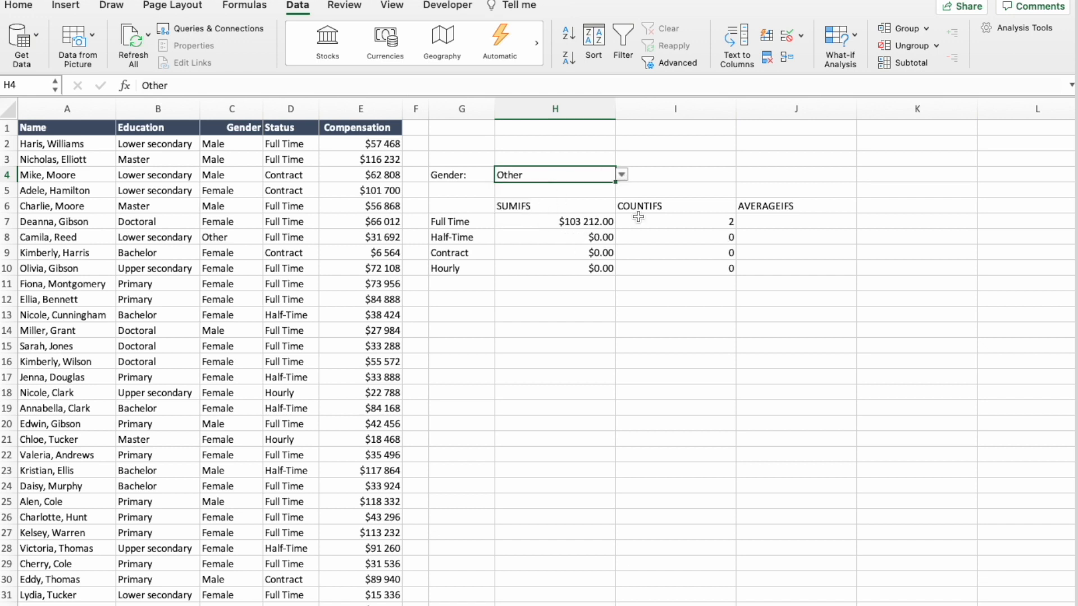
click(620, 175)
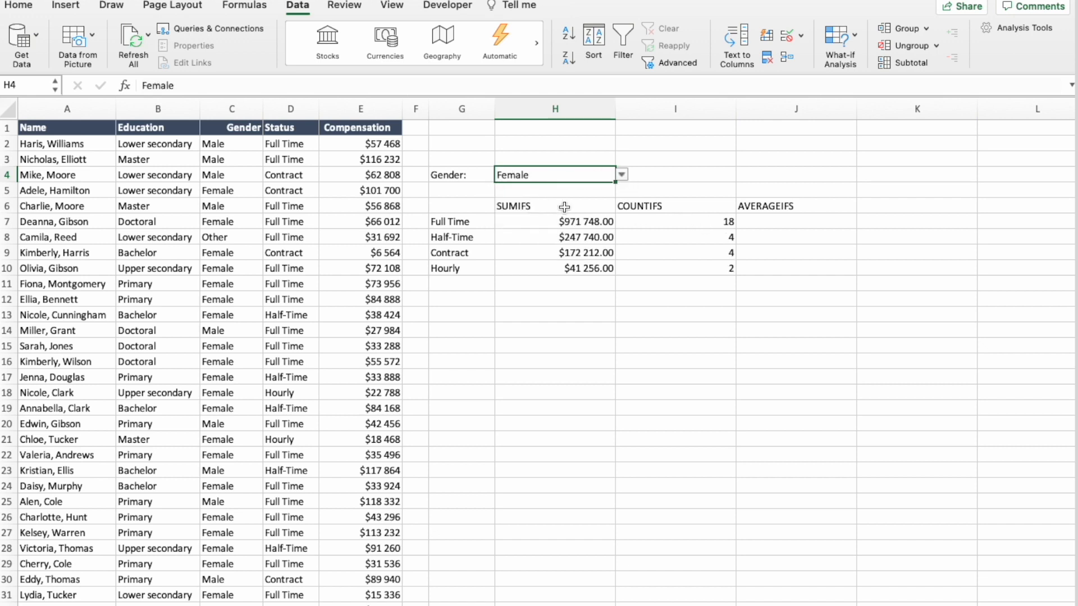
click(795, 222)
text(=AVERAGEIFS()
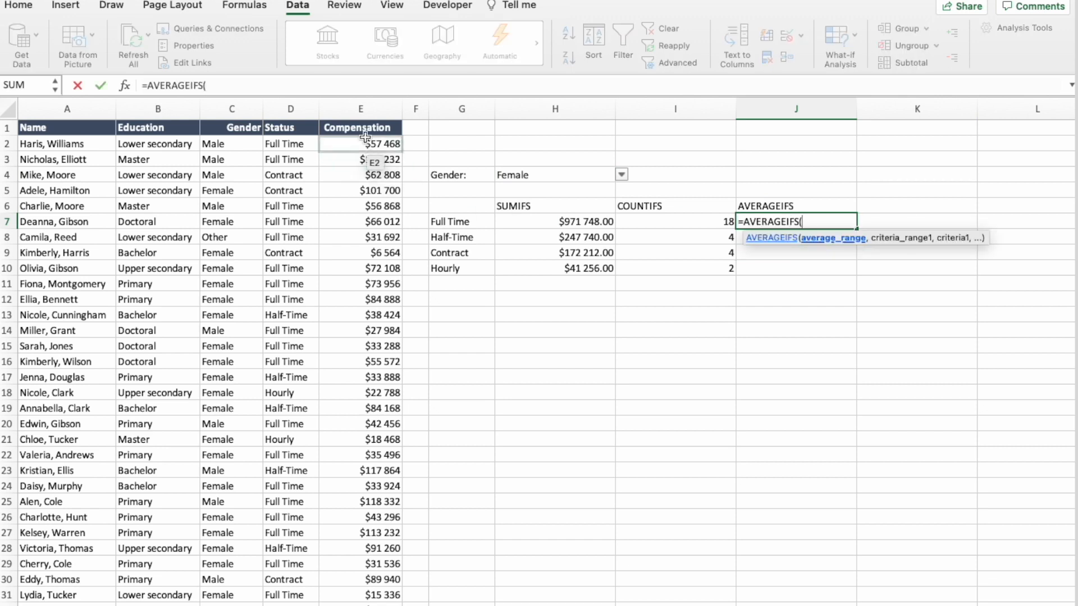
Step: Enter =AVERAGEIFS(E:E,D:D,G7,C:C,$H$4) in J7 and fill it down to J10 for Female averages
click(361, 109)
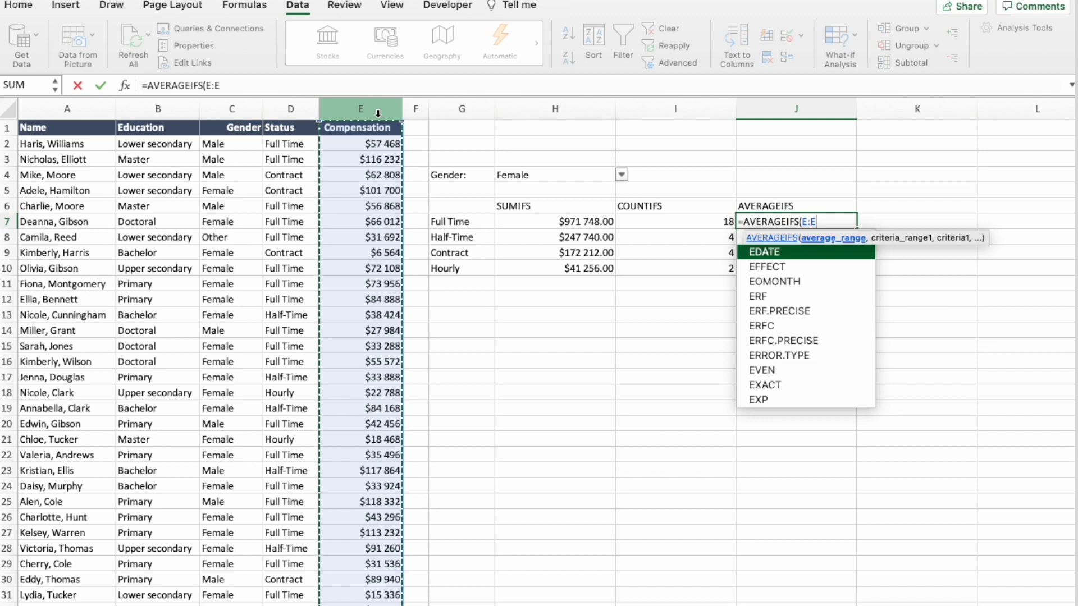
text(,)
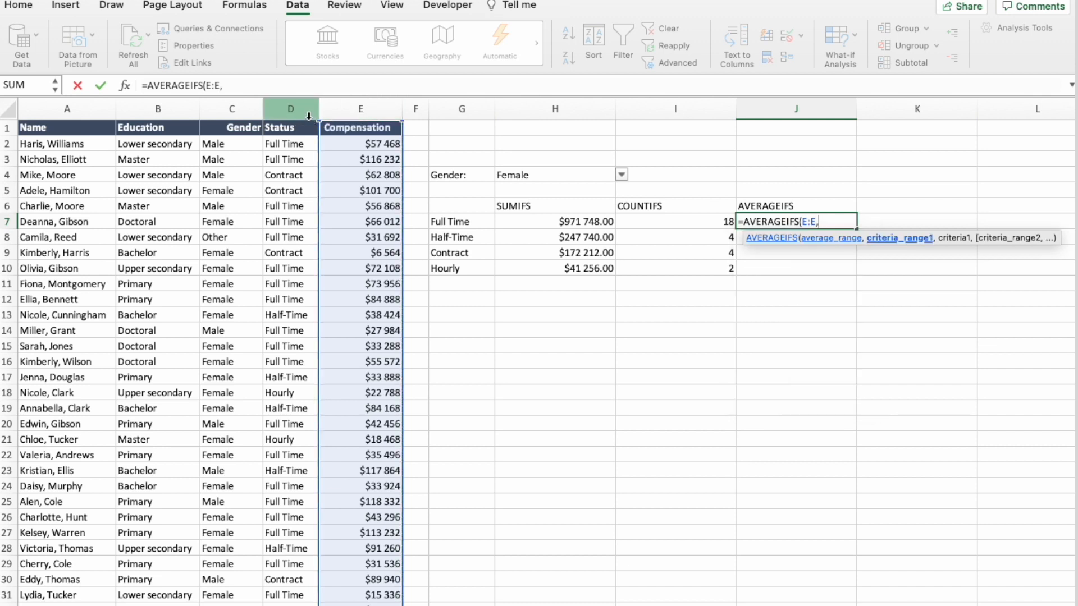
click(289, 109)
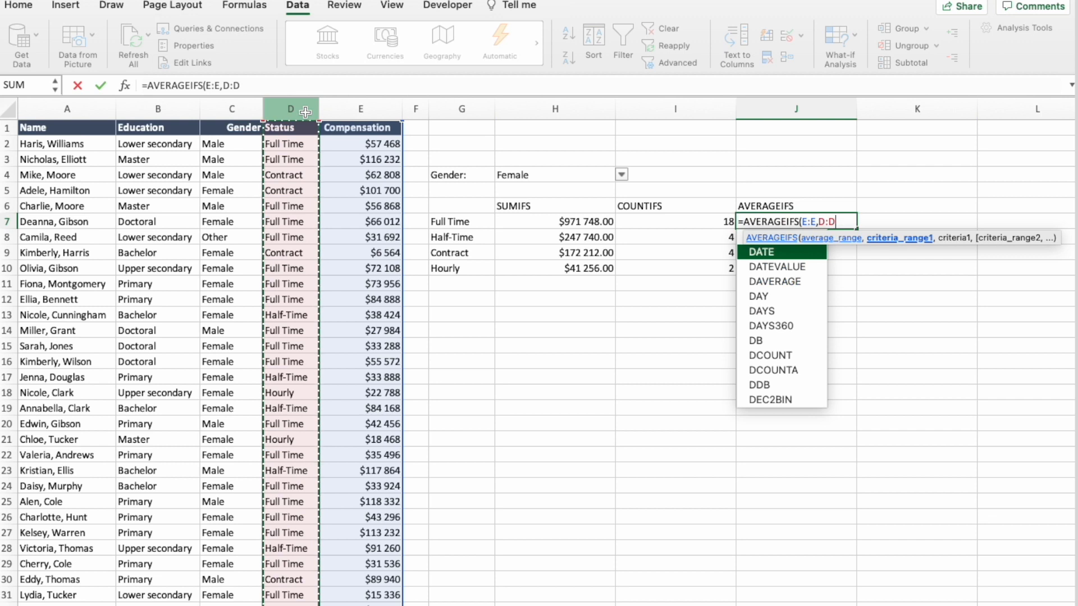
text(,)
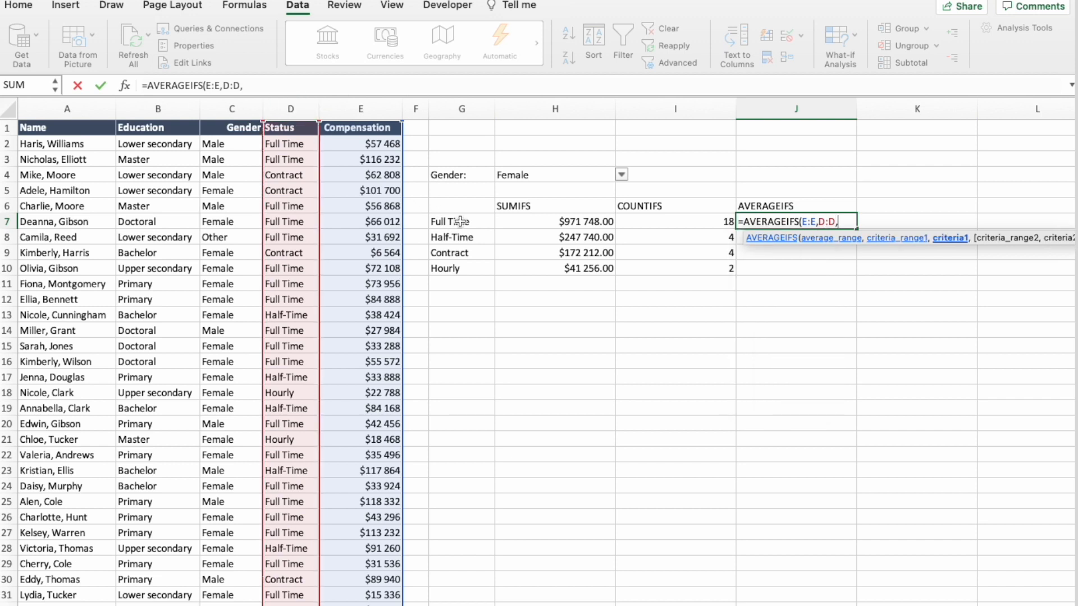
click(461, 221)
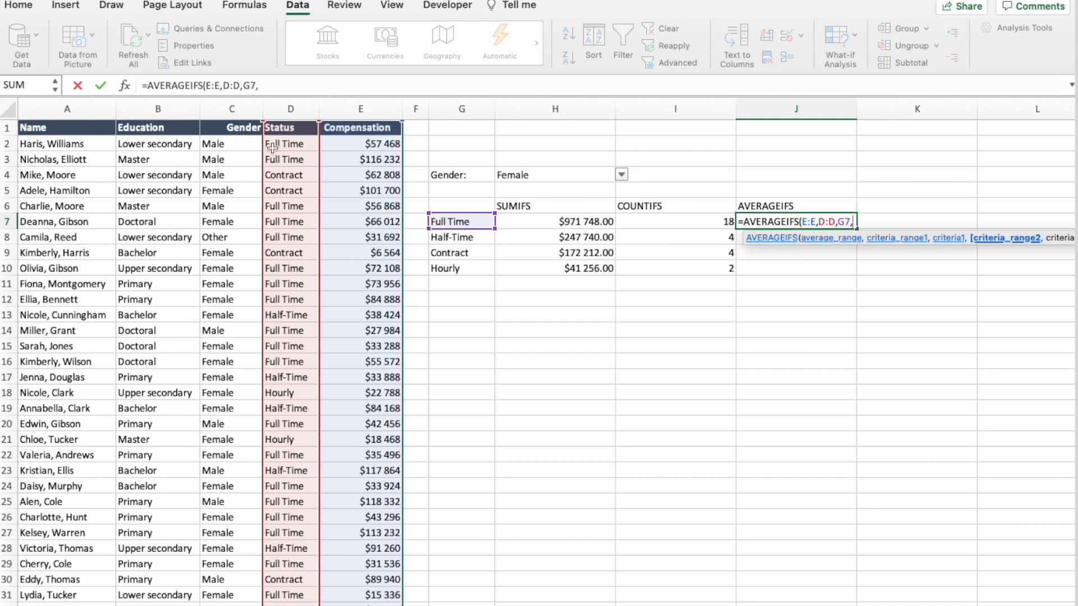
click(231, 109)
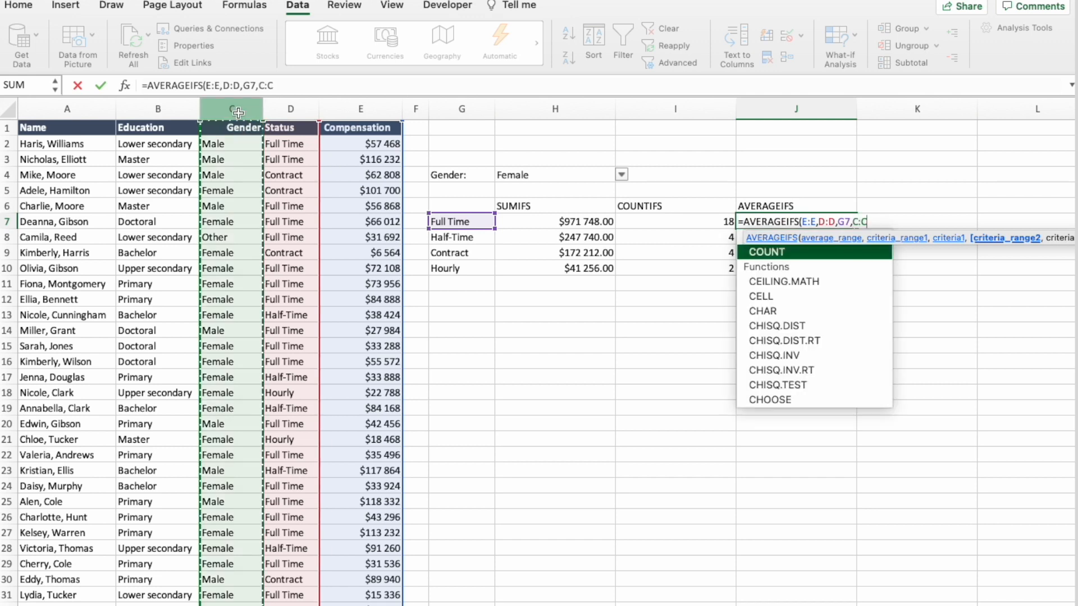
click(555, 175)
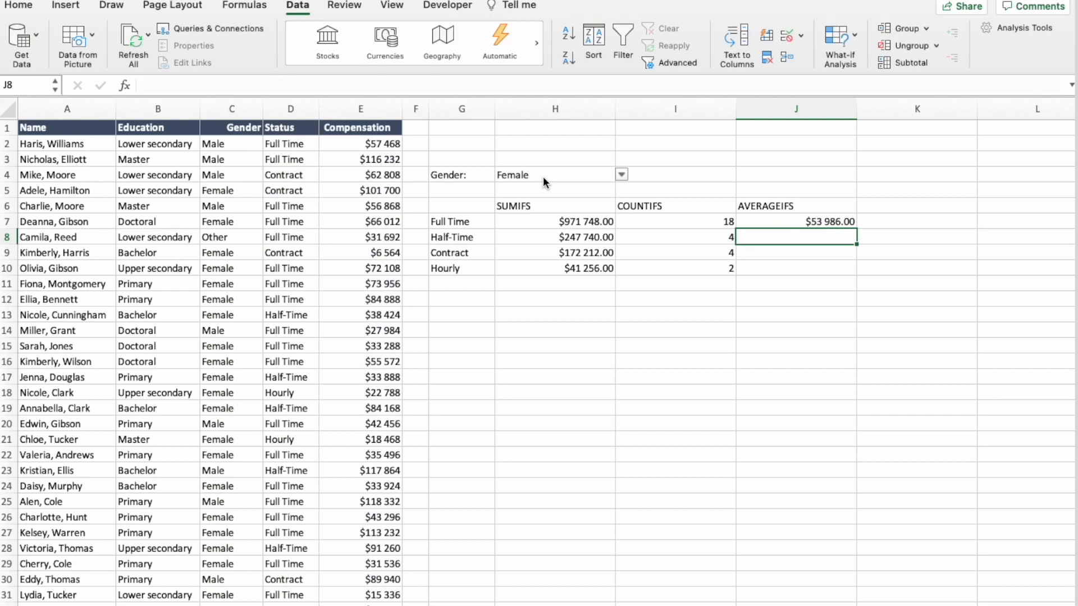
click(795, 221)
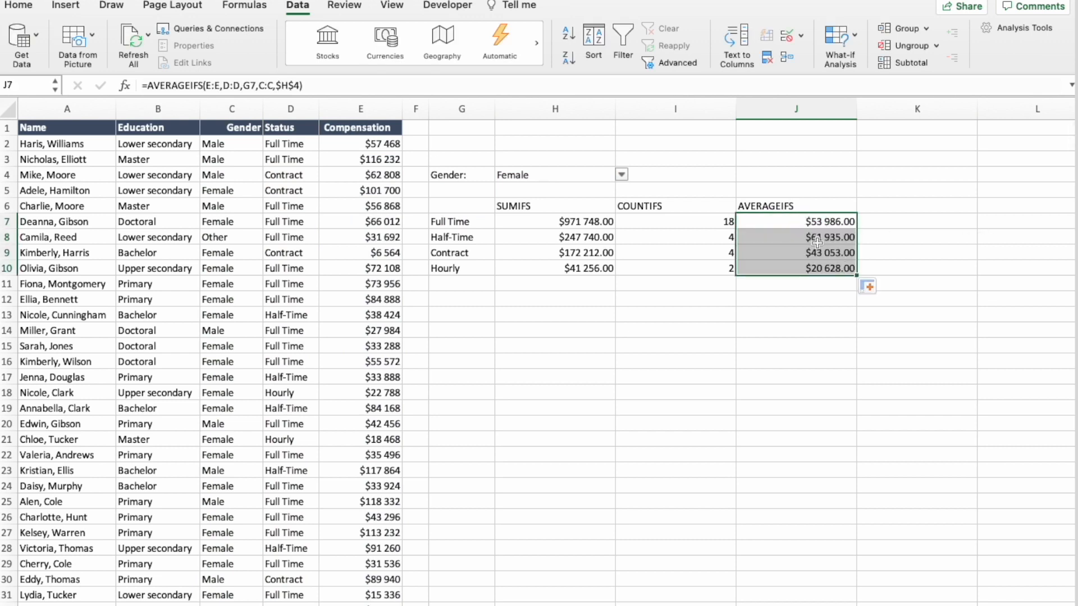
click(795, 346)
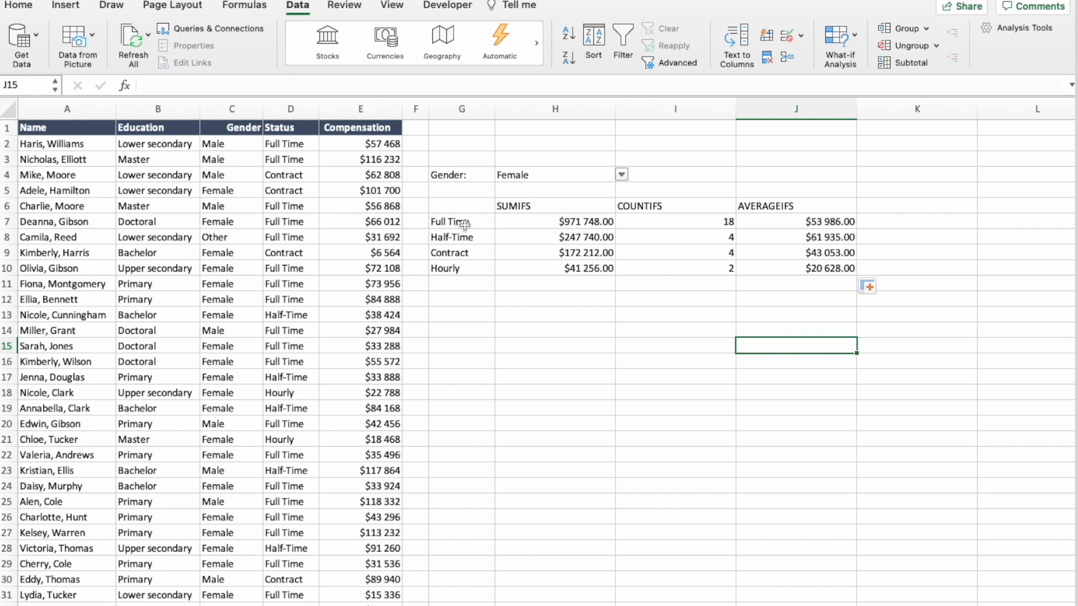
mouse_move(554, 220)
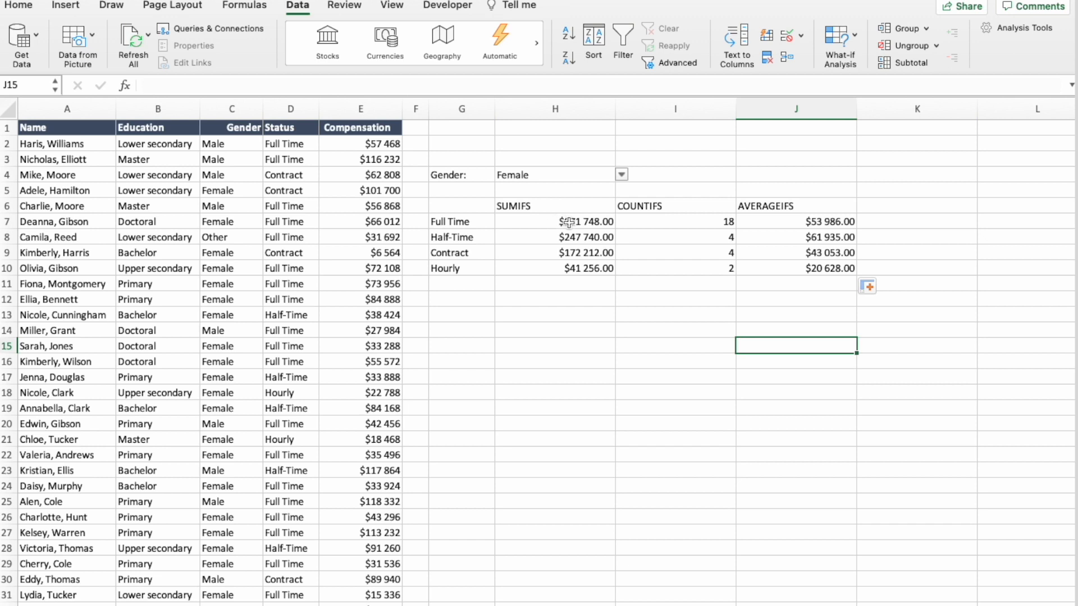
mouse_move(654, 223)
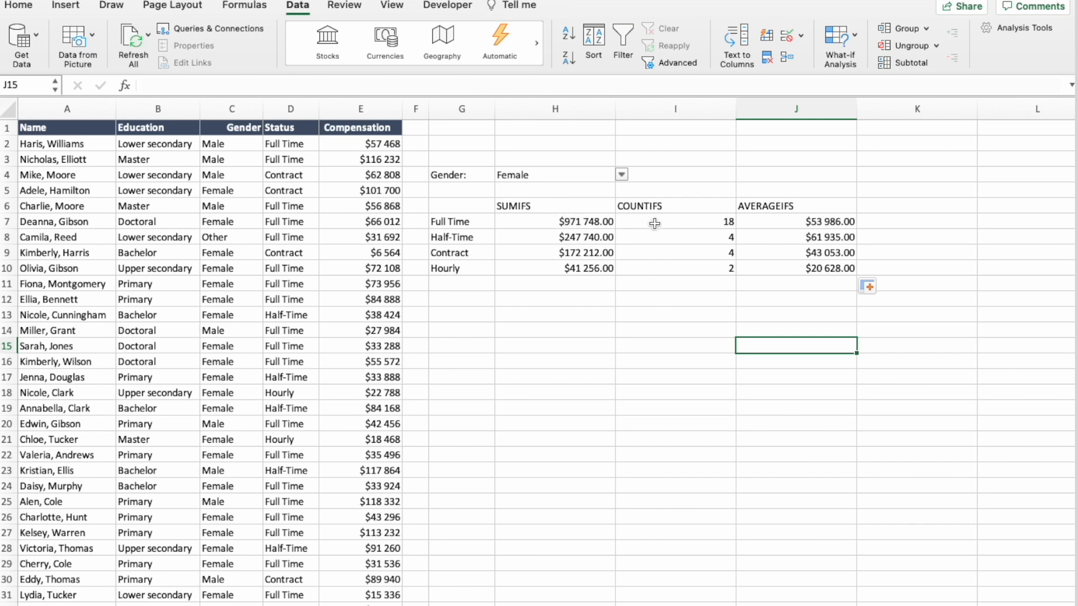
mouse_move(771, 224)
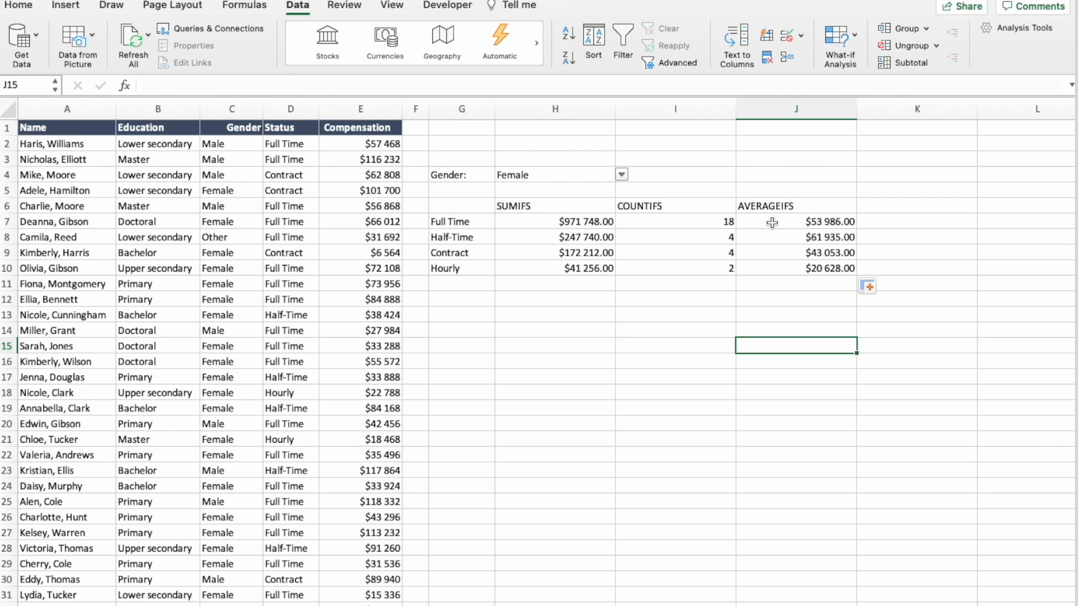
Step: Change the gender to Male, then Other, so empty statuses show #DIV/0! averages
click(553, 175)
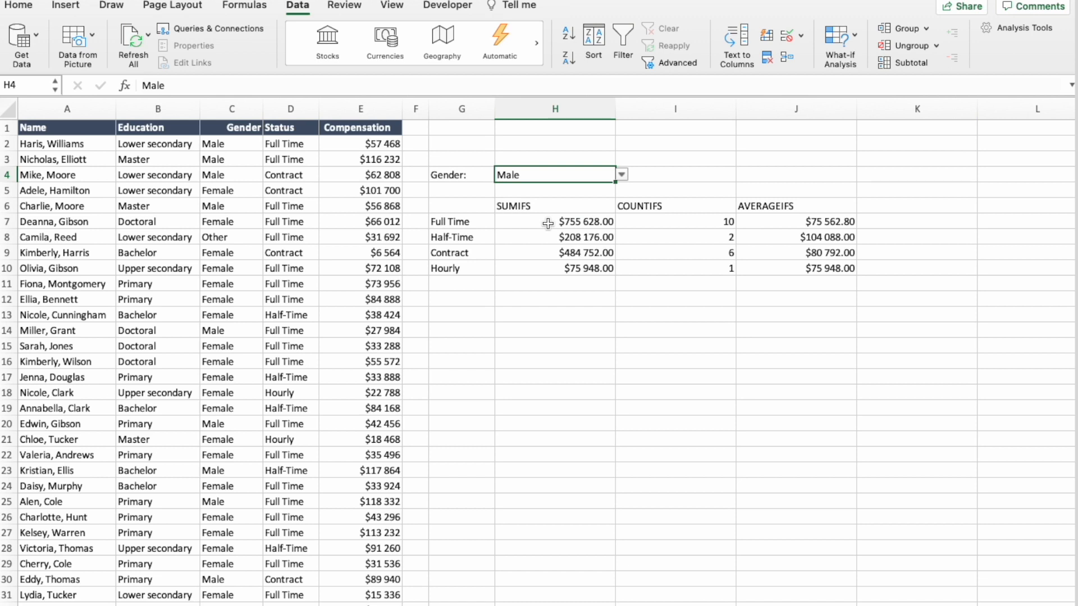
mouse_move(789, 220)
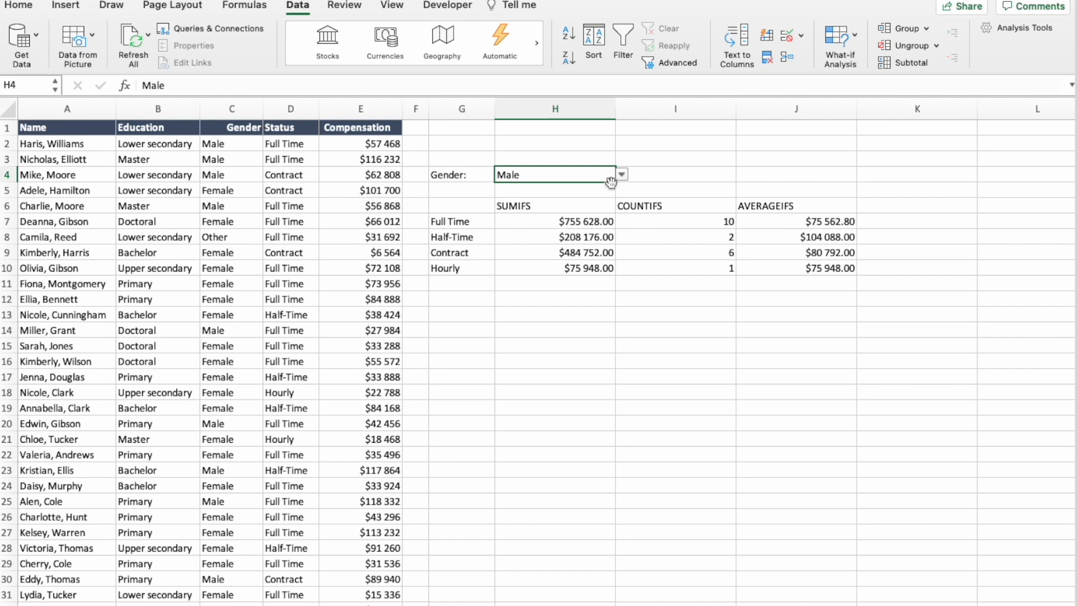
click(619, 176)
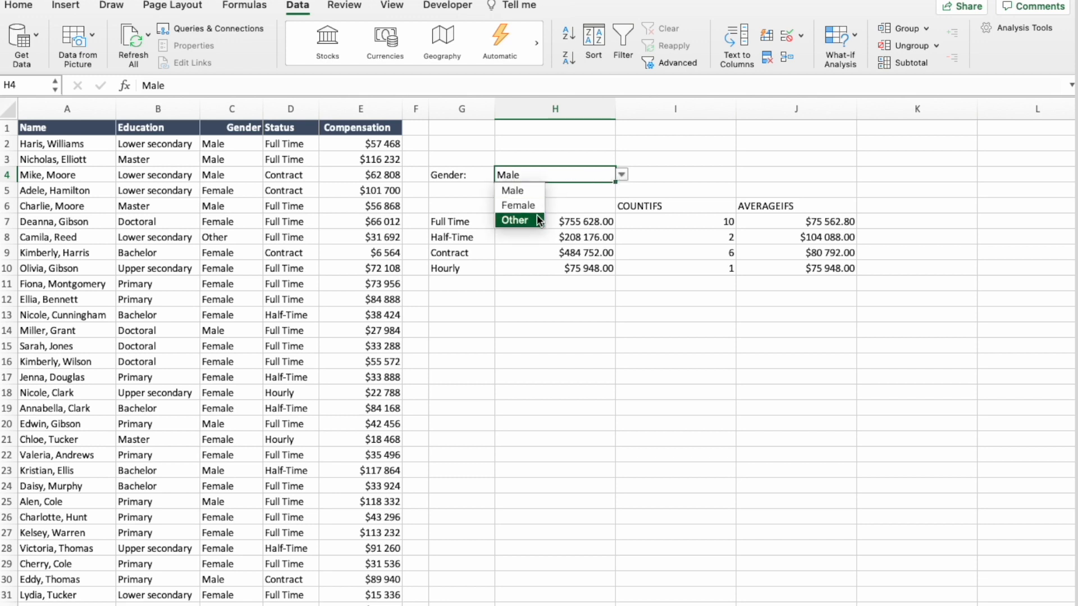
click(514, 222)
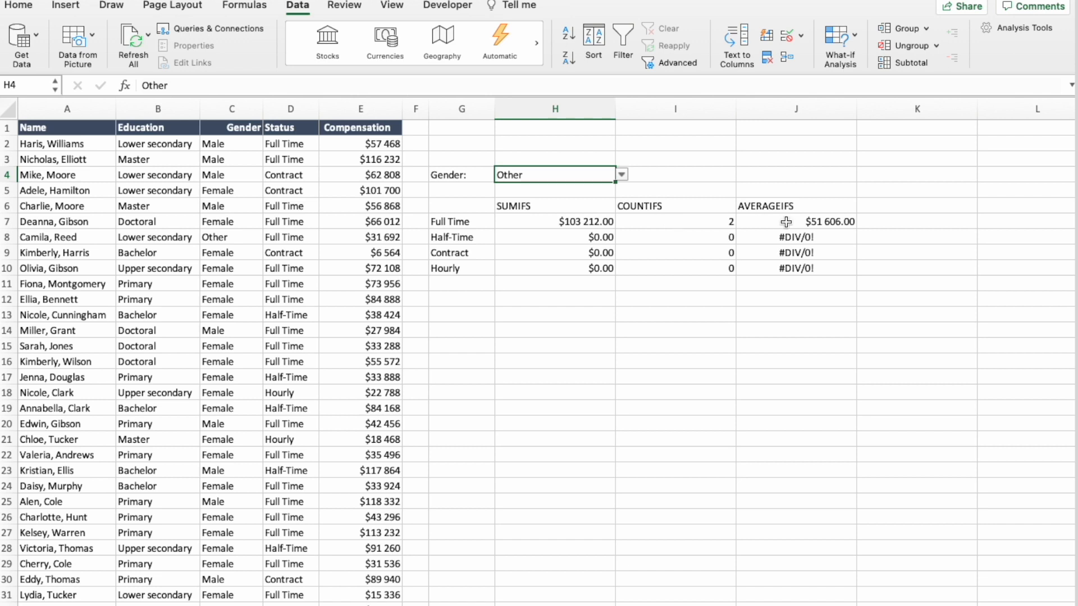
click(620, 175)
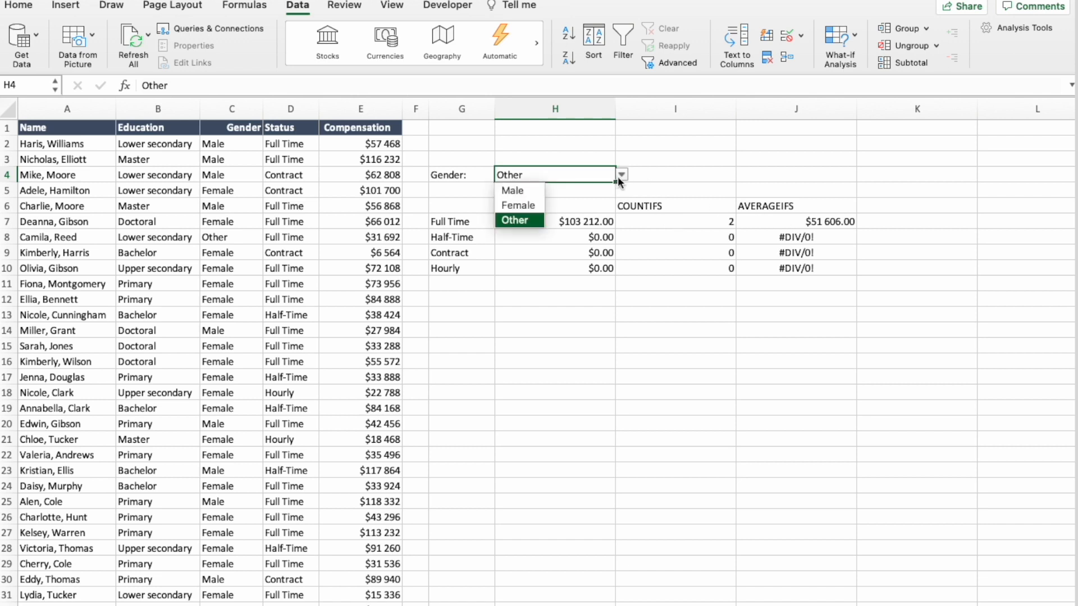
mouse_move(517, 205)
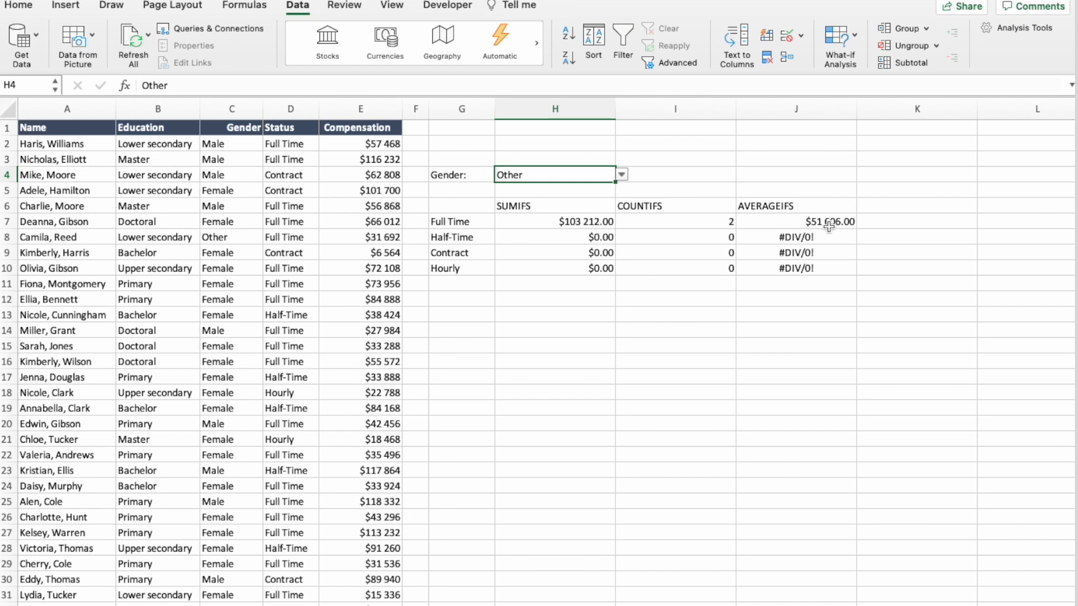
click(795, 222)
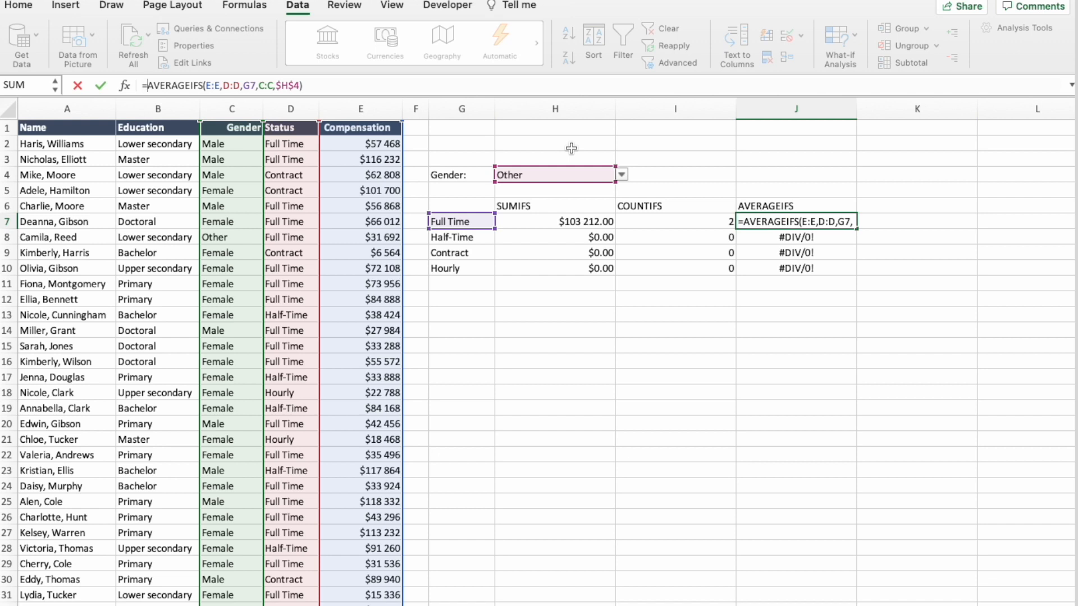
Step: Wrap J7 in IFERROR with "No employees" as fallback and confirm it, filling down to J10
text(if)
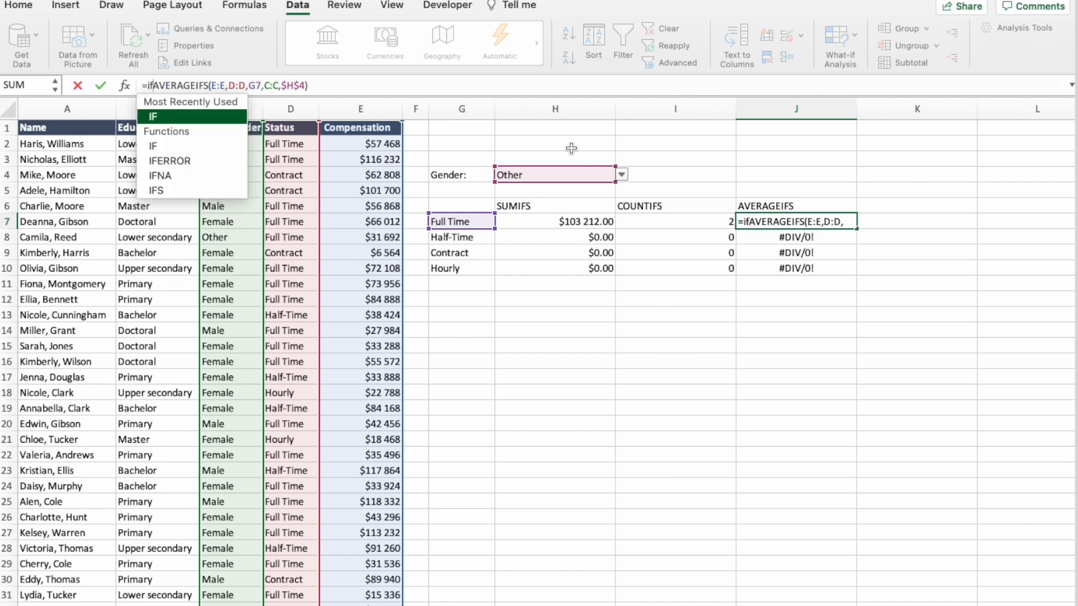
click(170, 160)
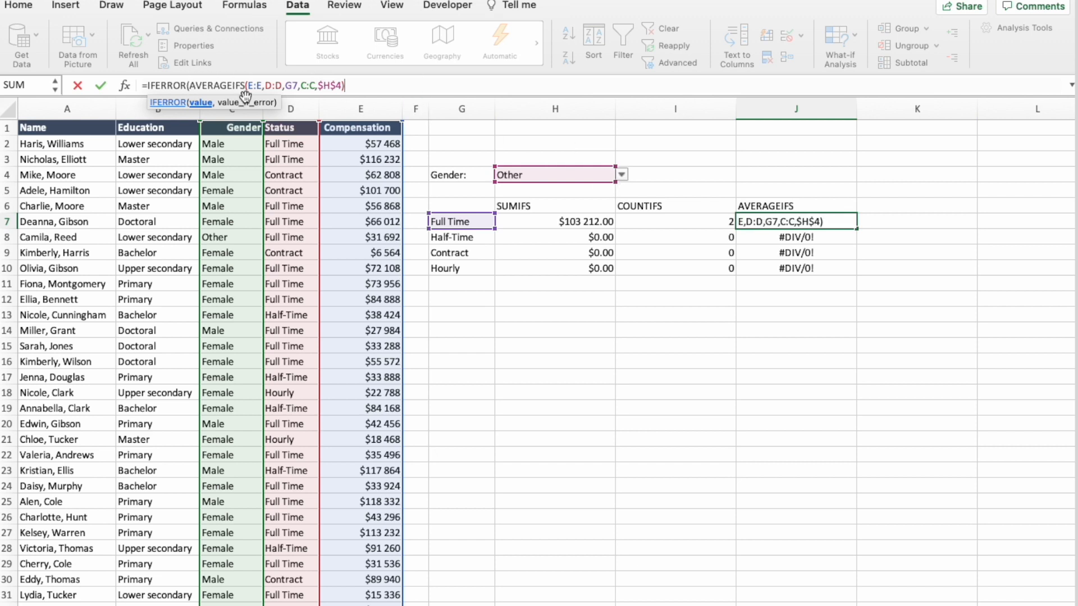
mouse_move(401, 89)
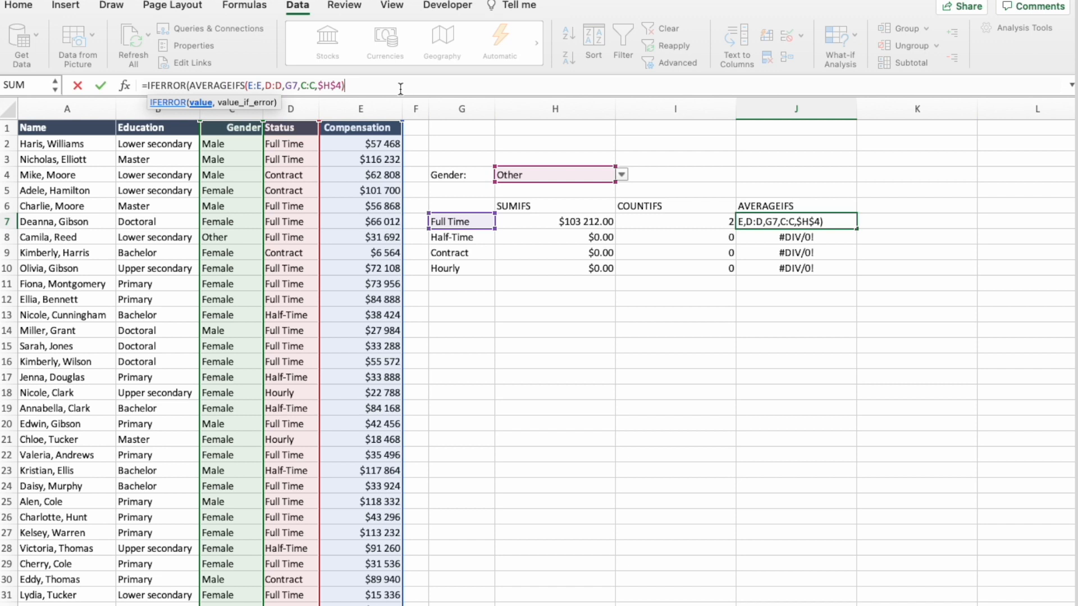
text(,)
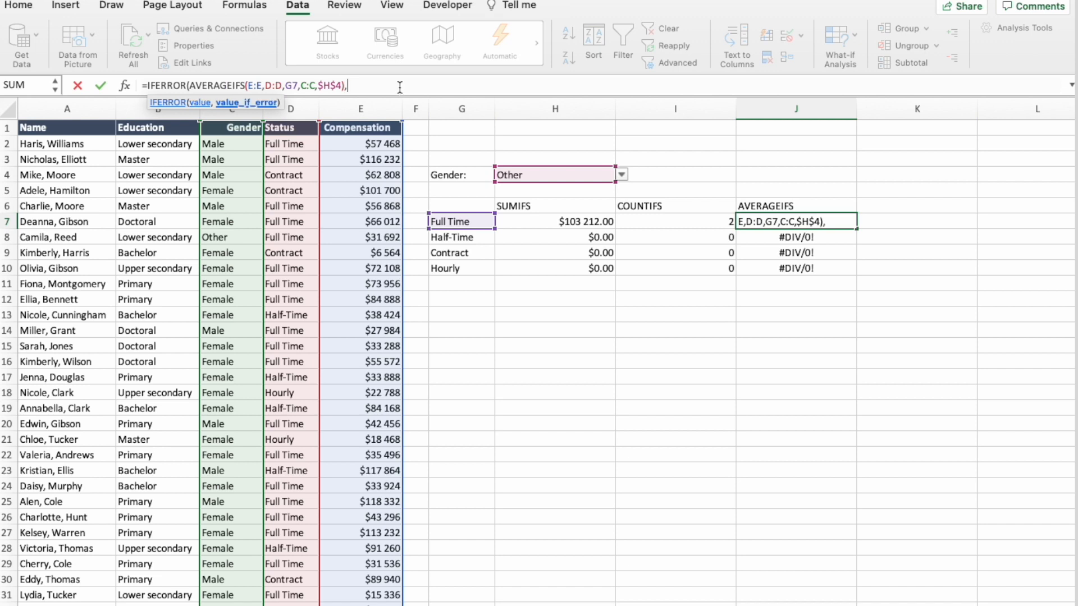
text(")
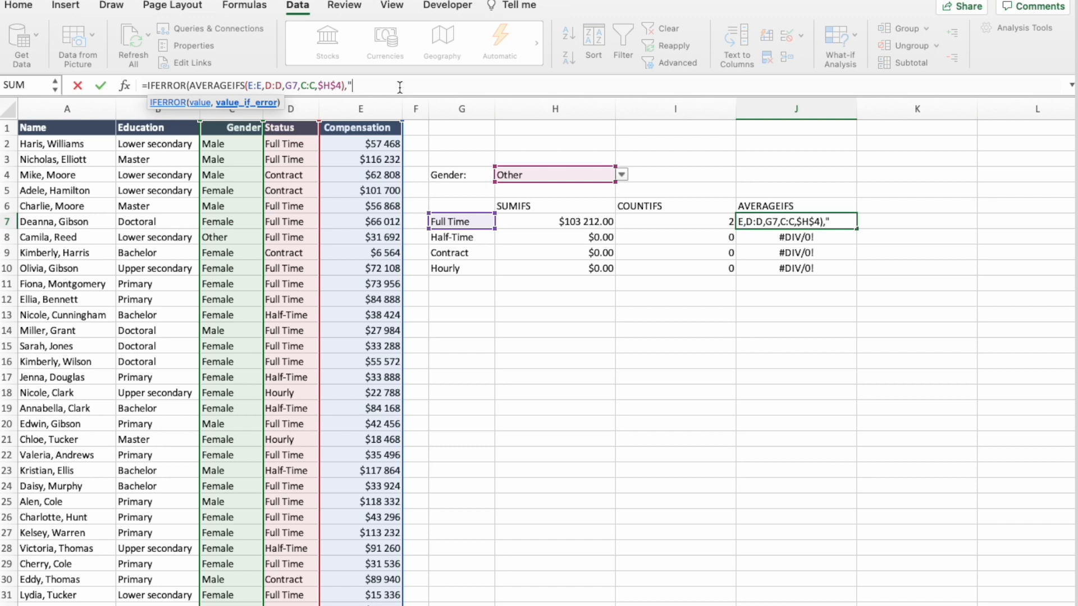
text(No empl)
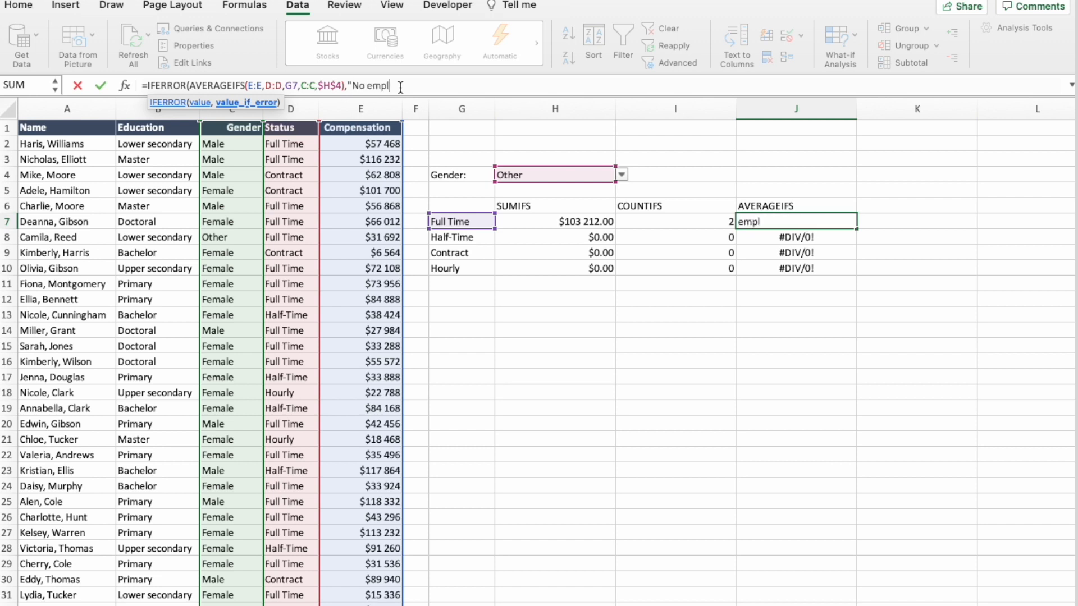
text(oyees")
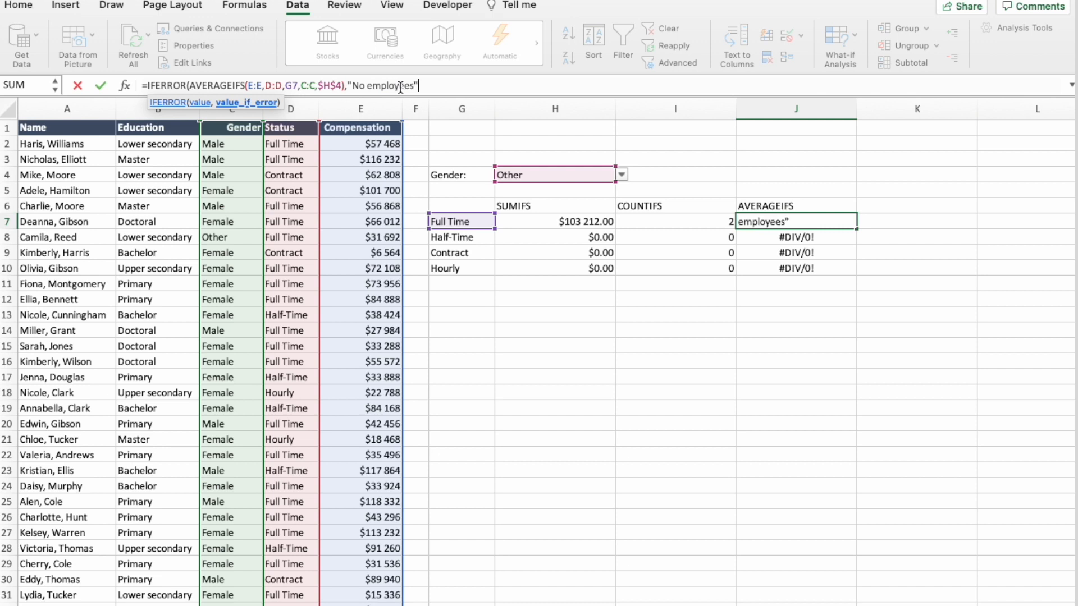
key(enter)
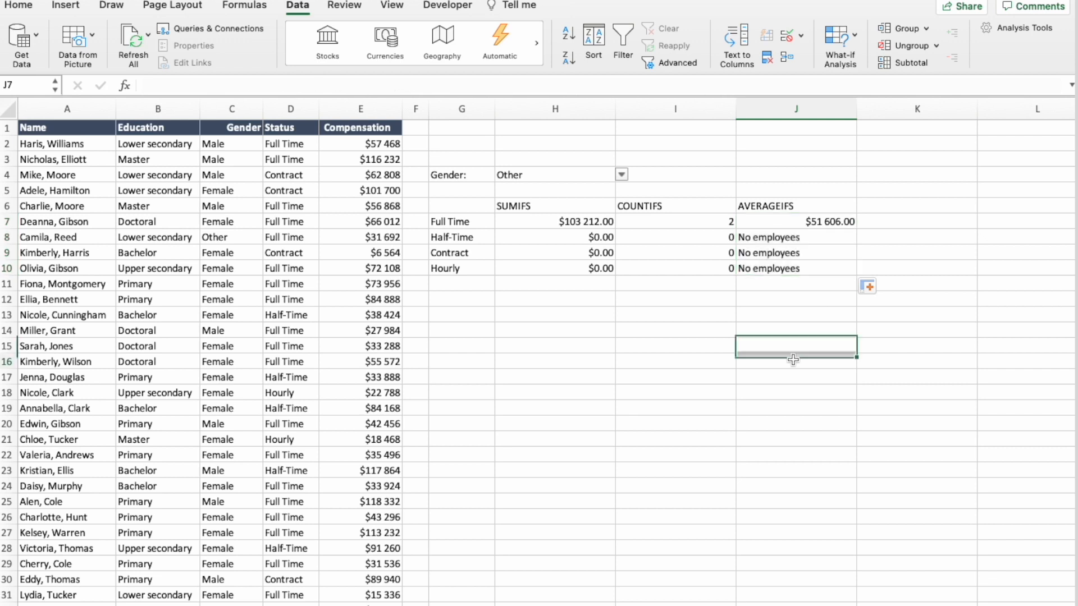
click(795, 361)
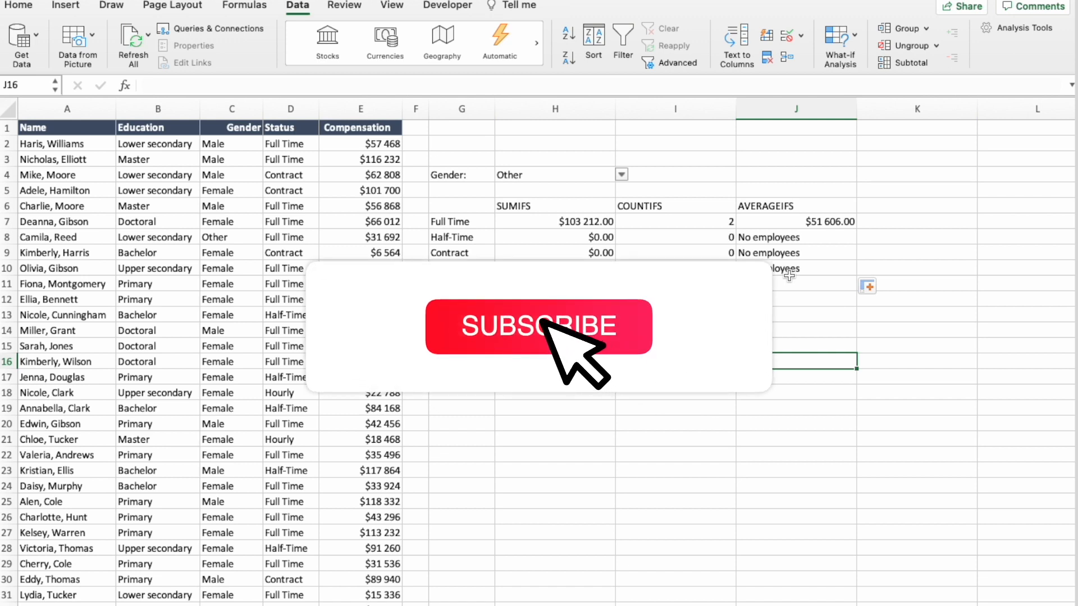
click(539, 326)
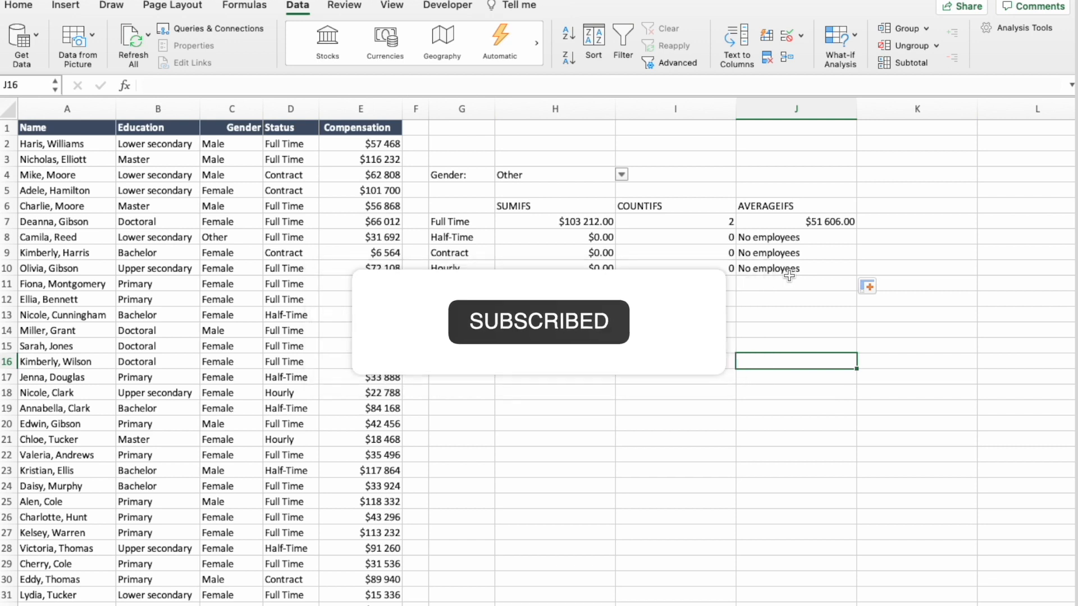